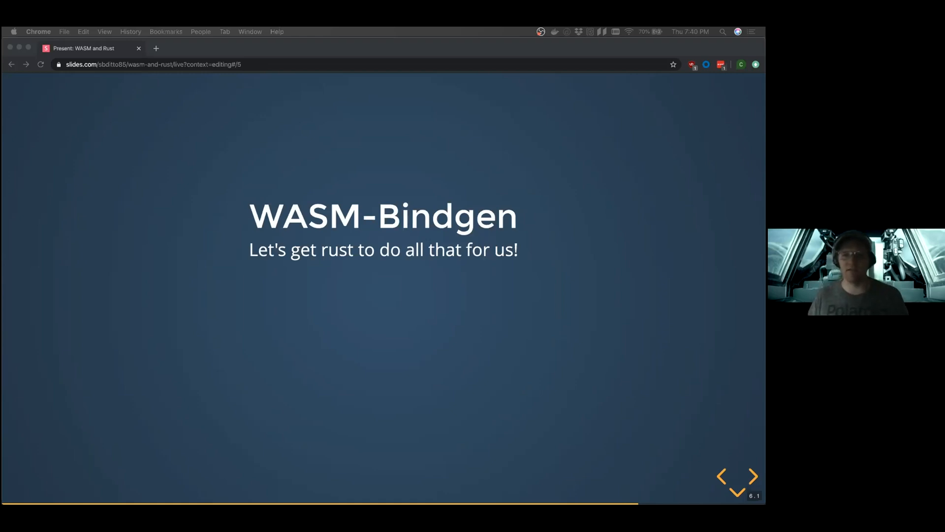
Bring up the WebAssembly Studio browser window with its Create New Project dialog
click(752, 476)
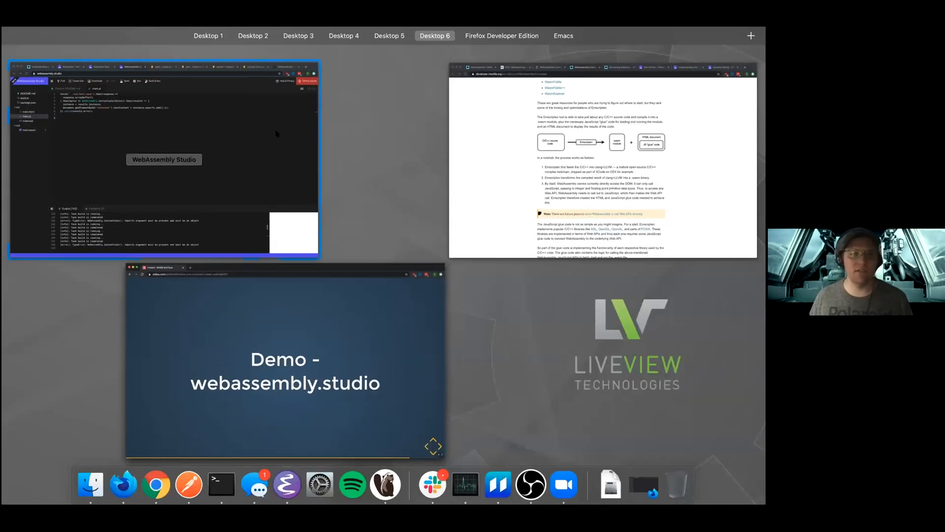
click(164, 160)
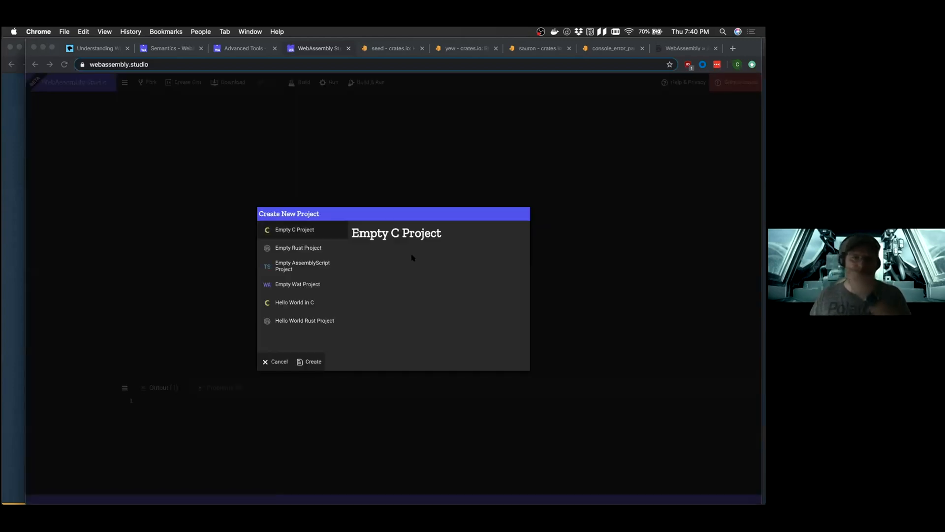
mouse_move(318, 246)
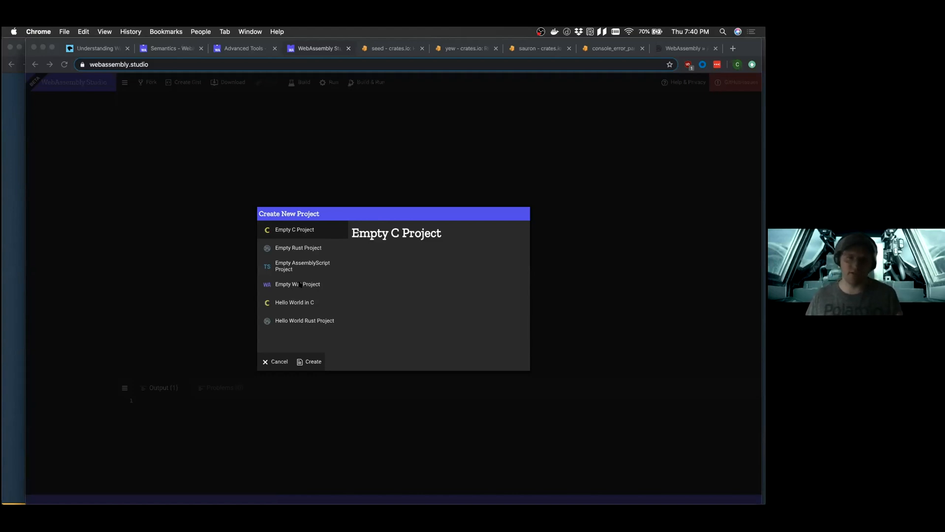
mouse_move(309, 275)
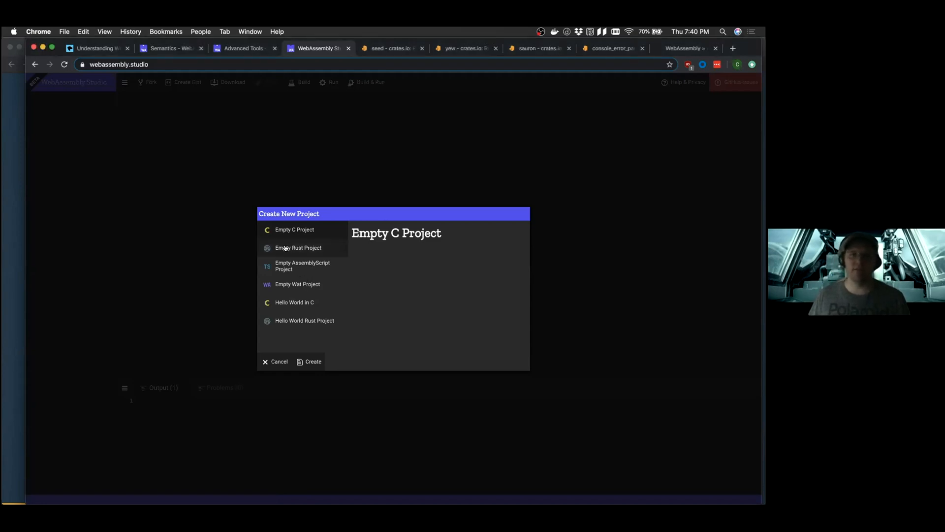
Create an Empty Rust Project and review main.rs (add_one) and the main.js loader
click(298, 247)
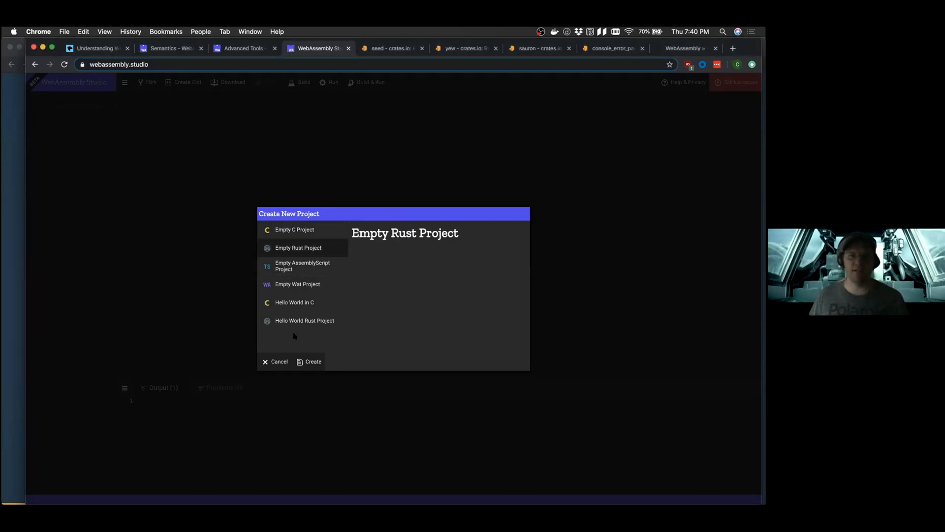
mouse_move(352, 347)
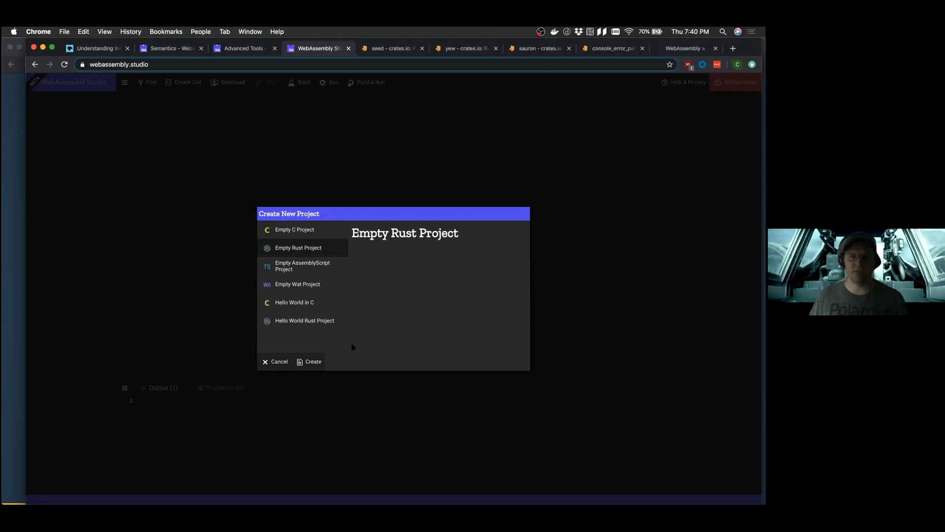
click(309, 361)
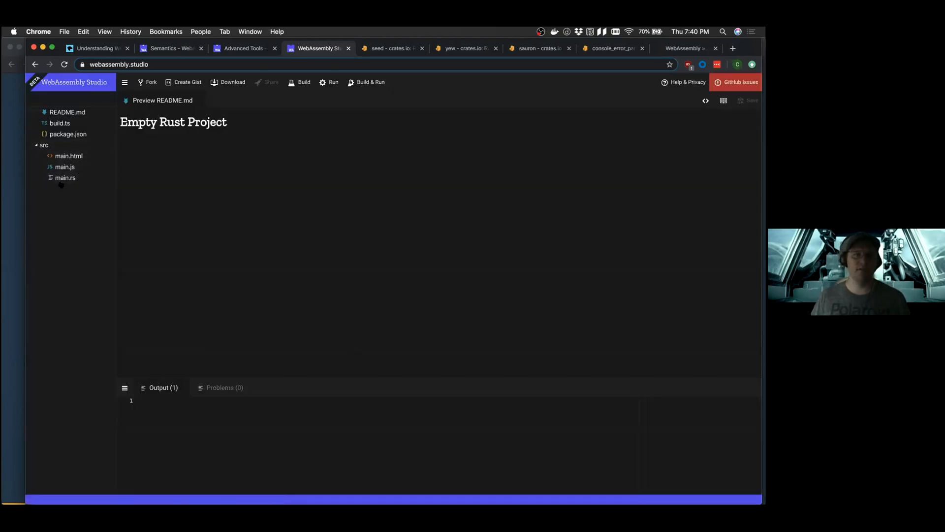
click(65, 177)
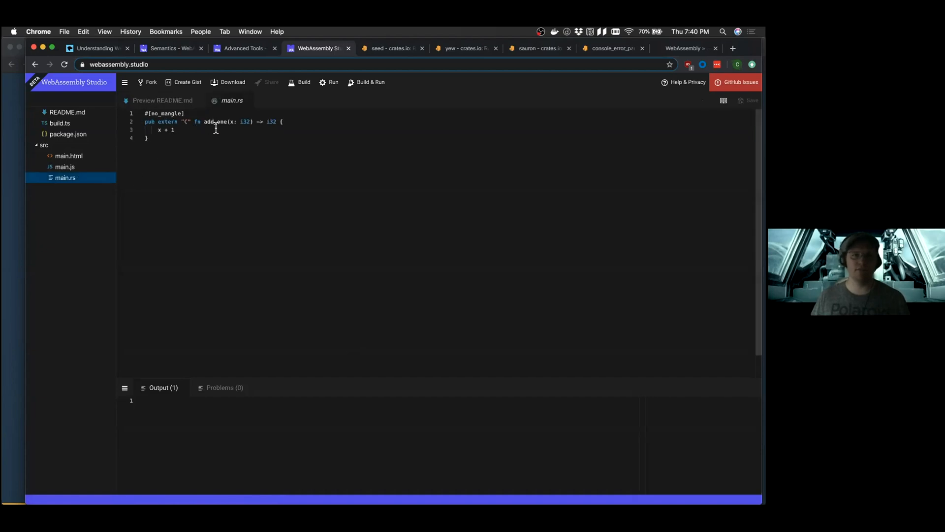
click(65, 167)
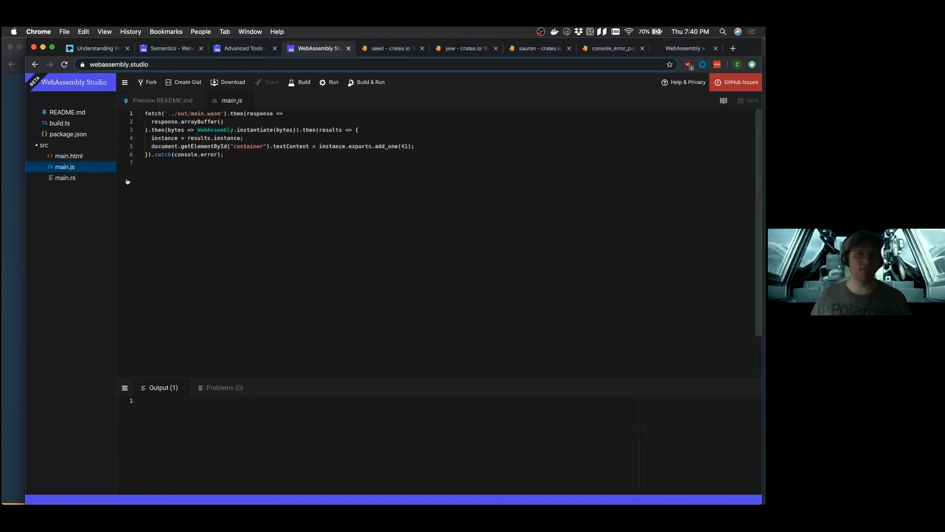
click(69, 156)
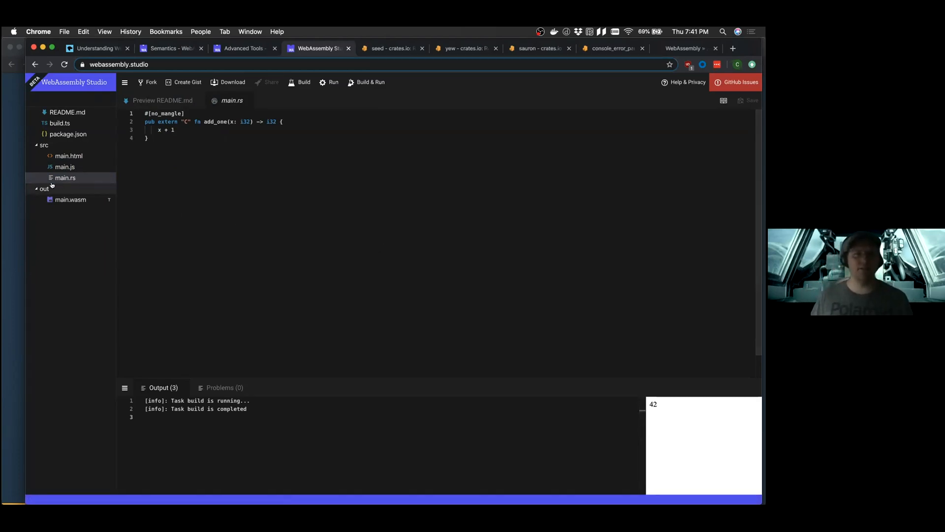
View the generated main.wasm as text beside main.rs and highlight add_one's $p0 parameter
click(71, 200)
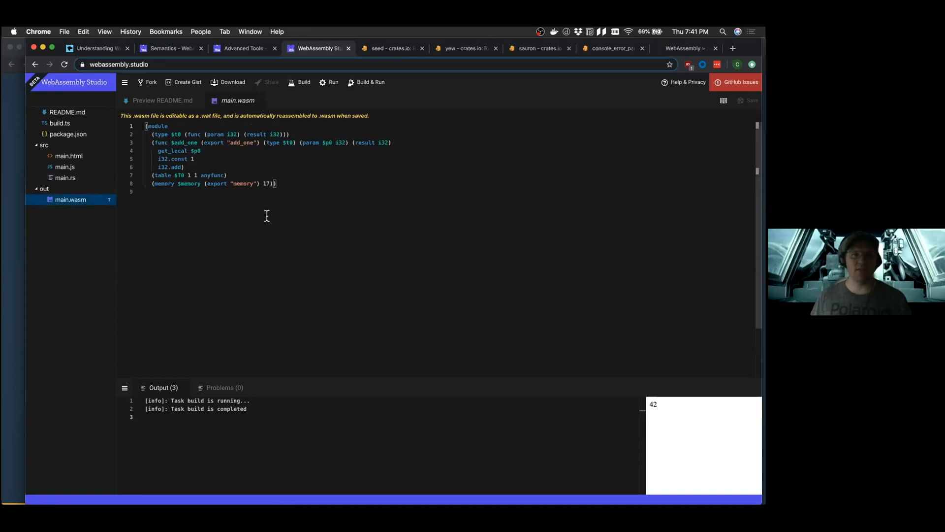
mouse_move(317, 200)
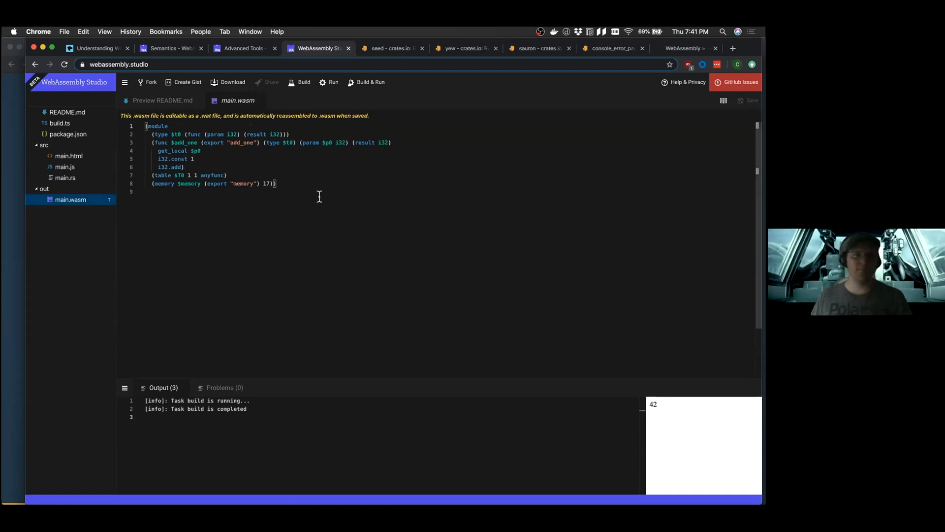
mouse_move(285, 171)
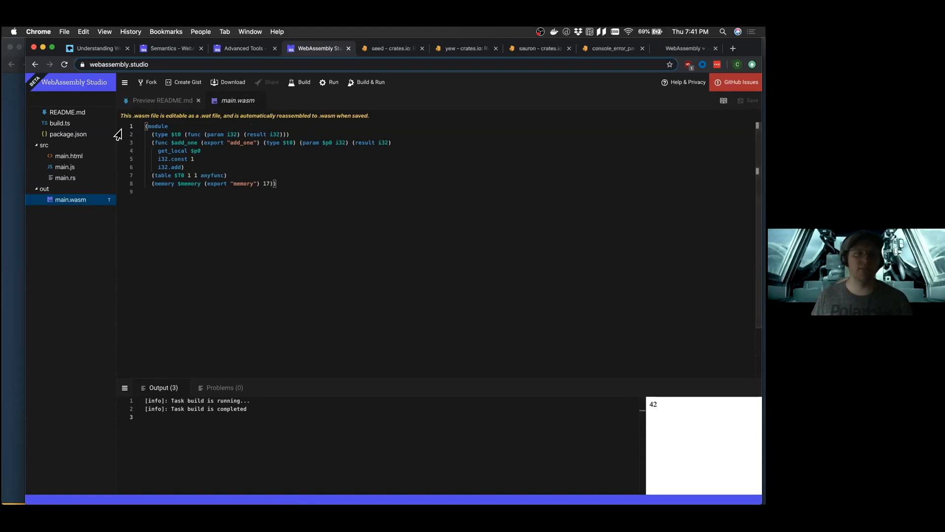
click(65, 178)
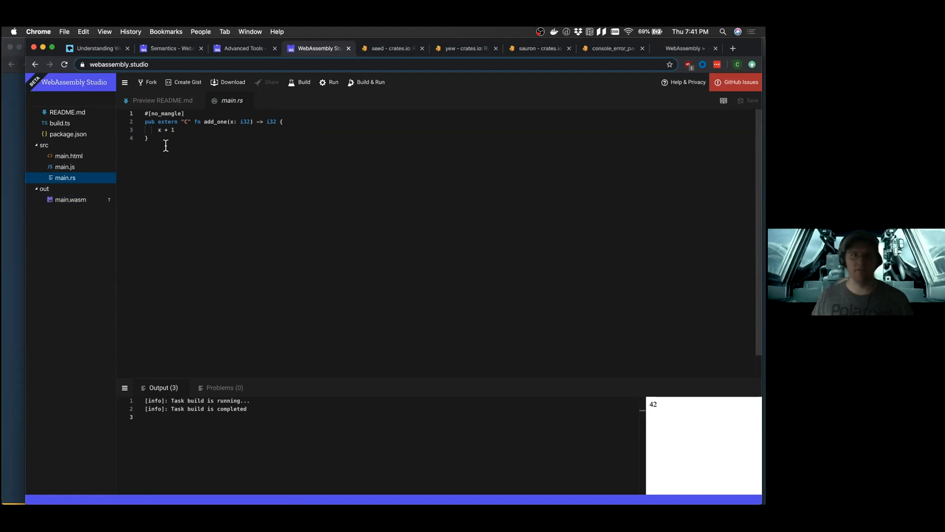
click(71, 200)
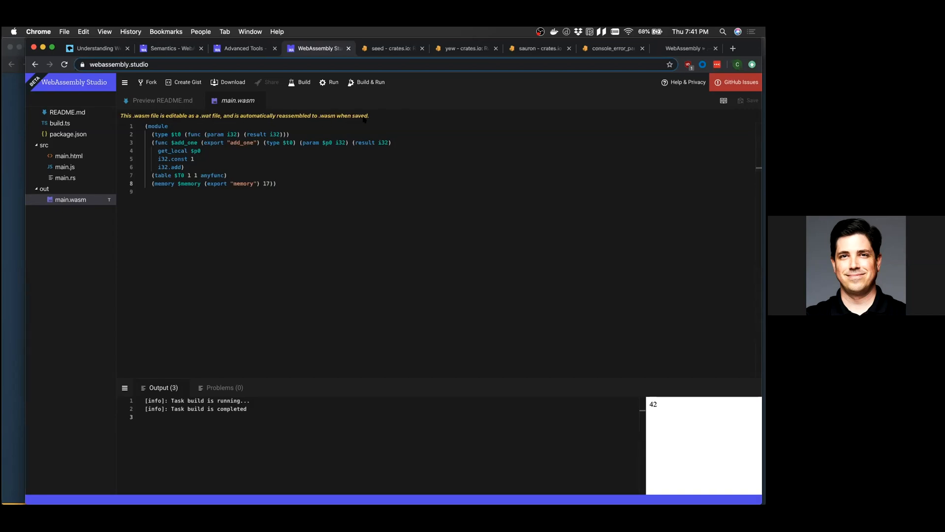
mouse_move(281, 167)
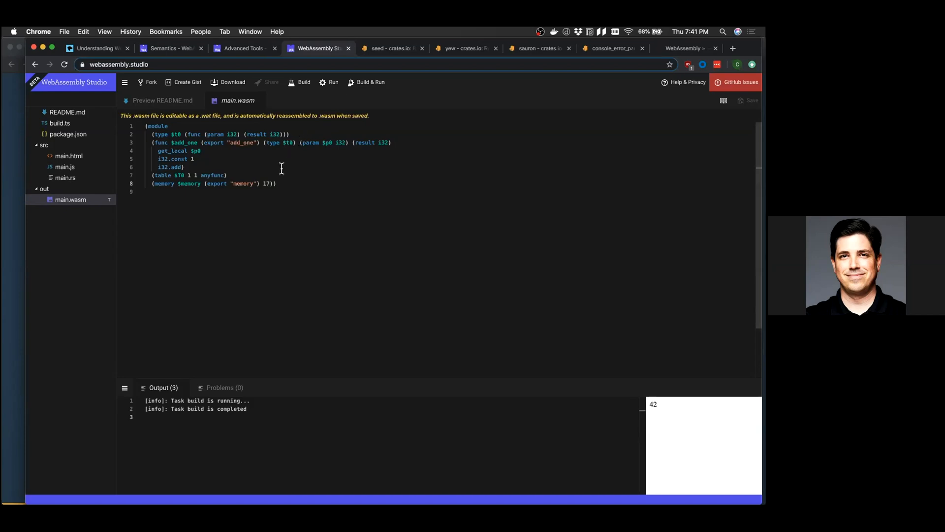
click(275, 183)
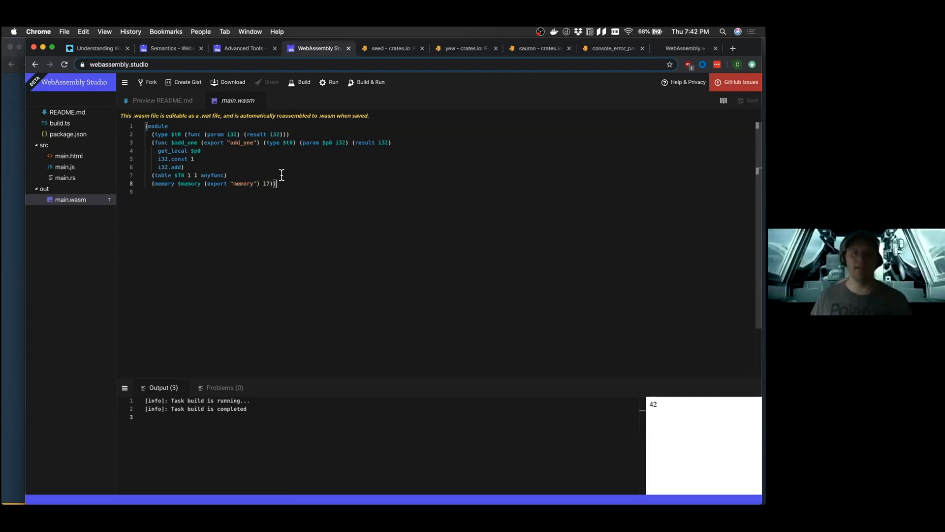
mouse_move(292, 193)
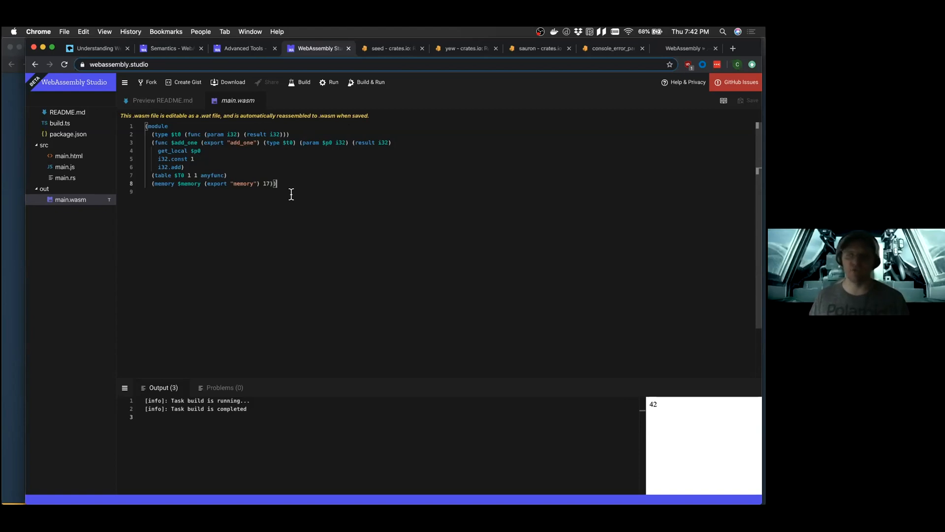
mouse_move(239, 160)
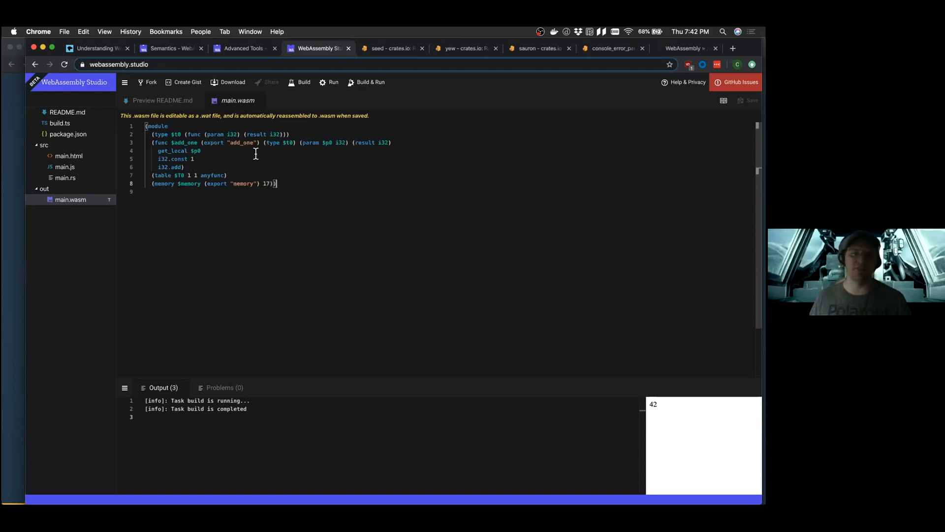
mouse_move(291, 173)
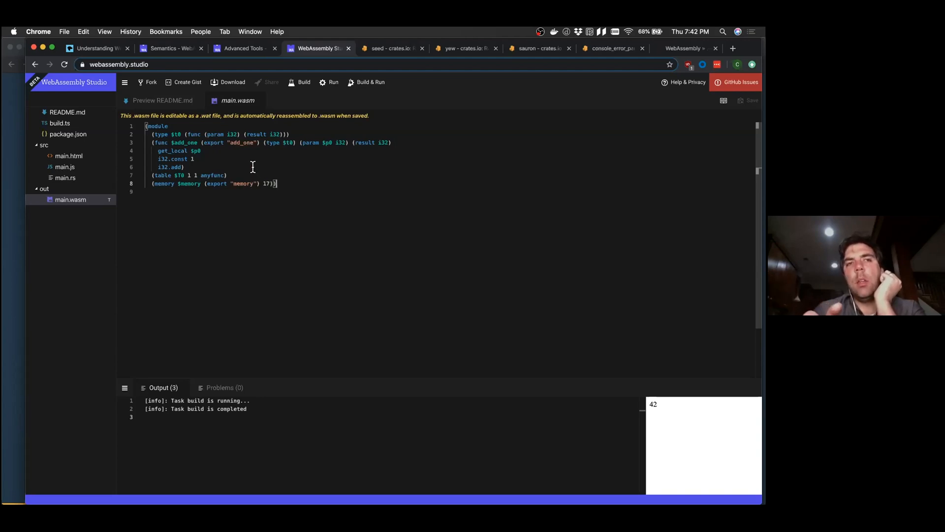
mouse_move(289, 176)
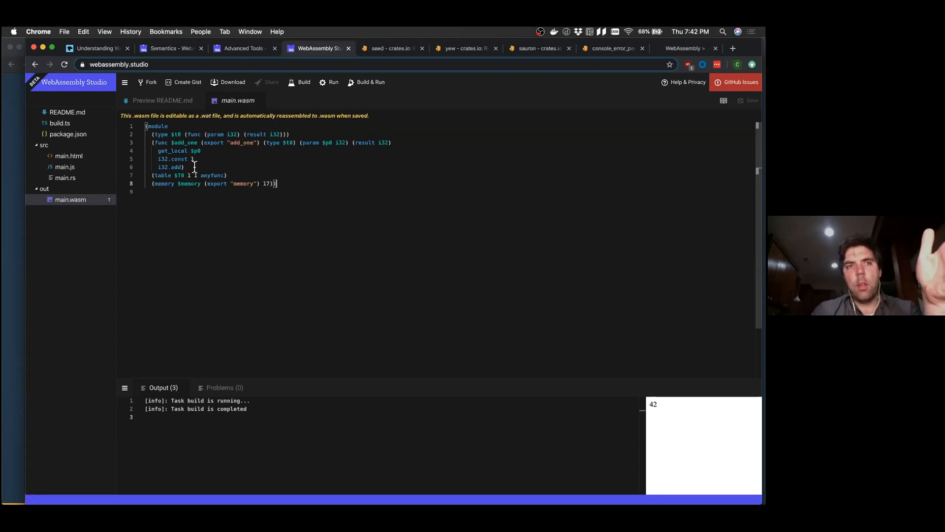
mouse_move(212, 175)
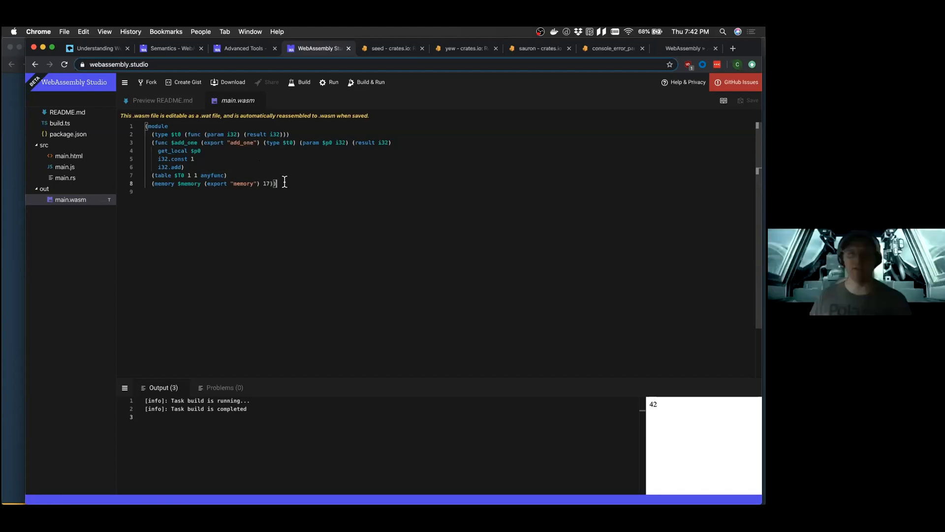
mouse_move(314, 144)
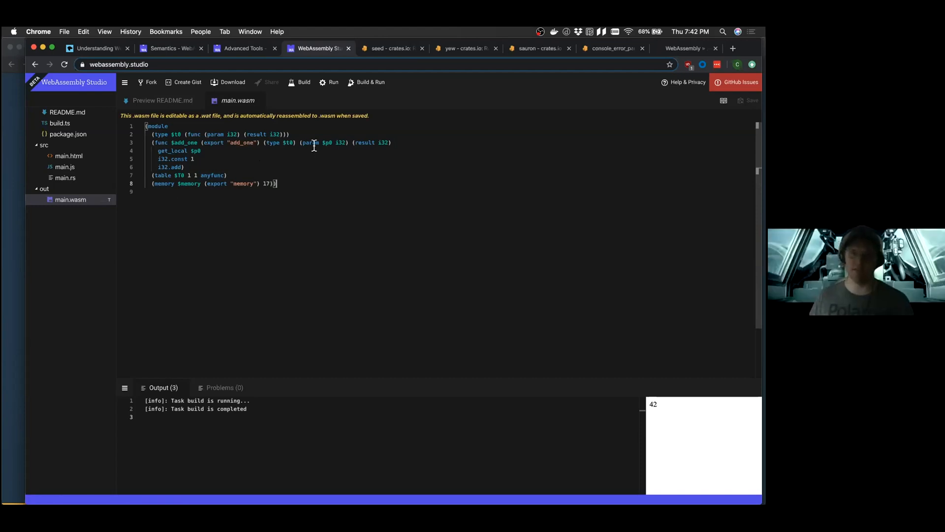
double_click(327, 142)
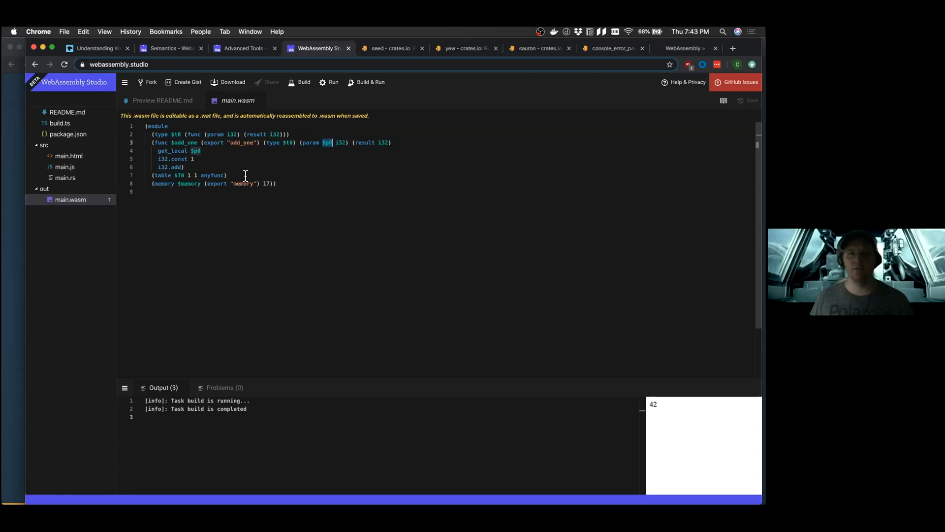
mouse_move(298, 202)
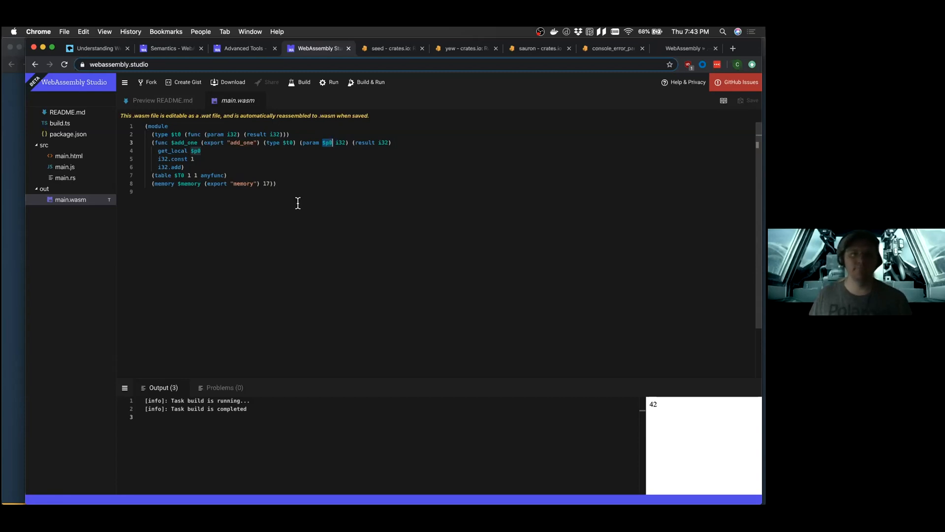
mouse_move(285, 173)
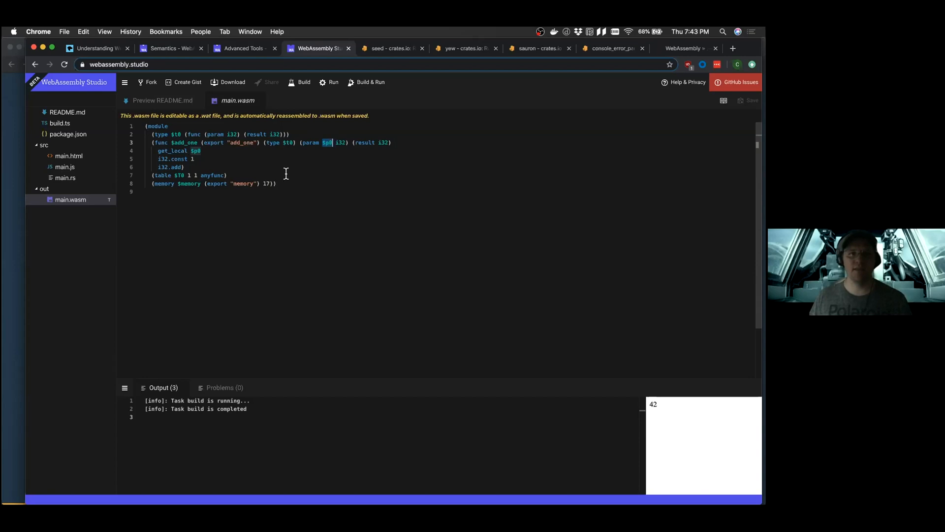
mouse_move(245, 178)
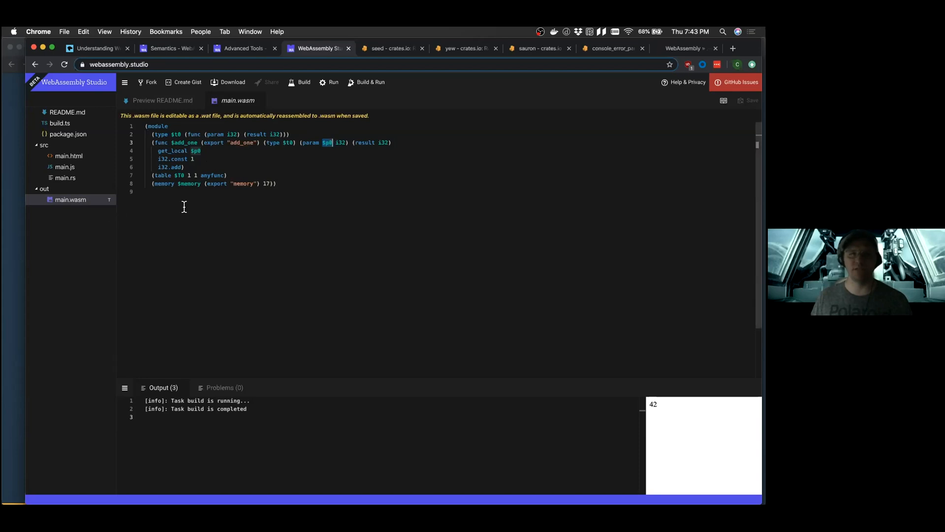
mouse_move(249, 174)
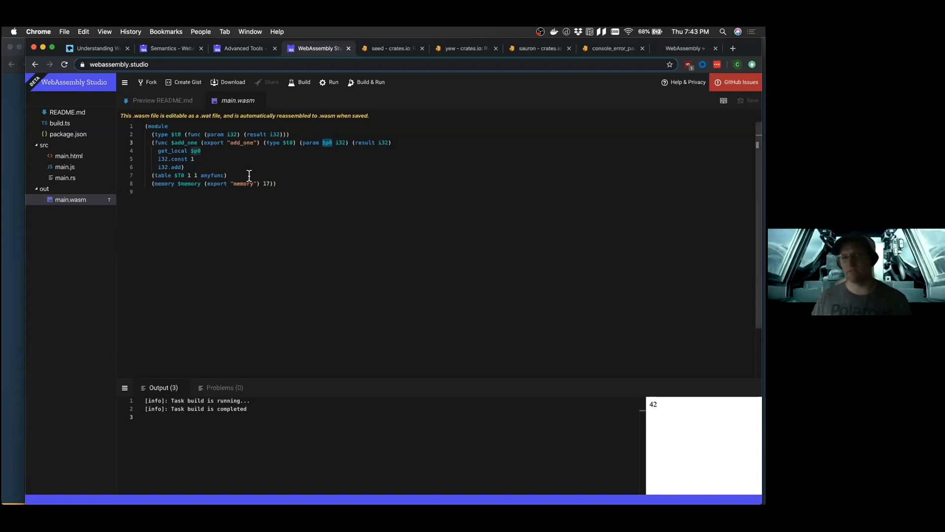
mouse_move(251, 177)
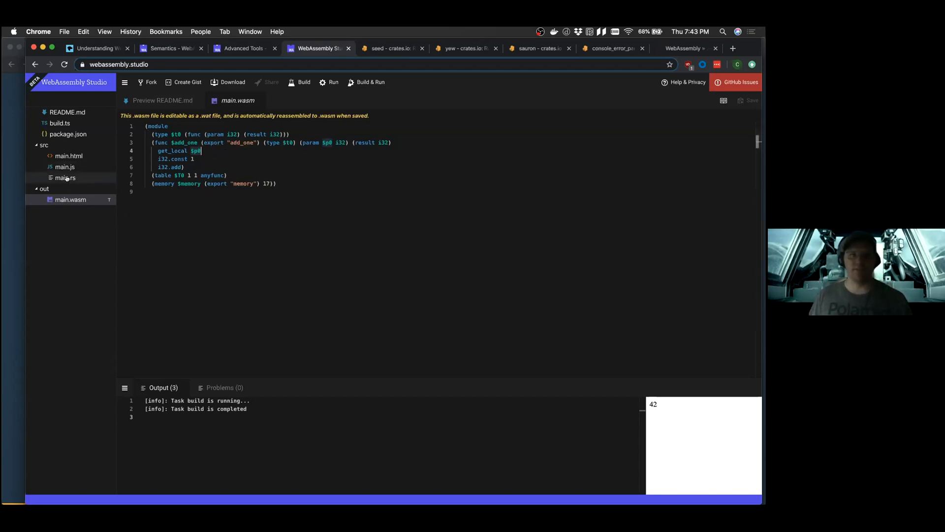
Review main.rs, main.js and the build.ts gulp task, then reload the site for a new project
click(65, 177)
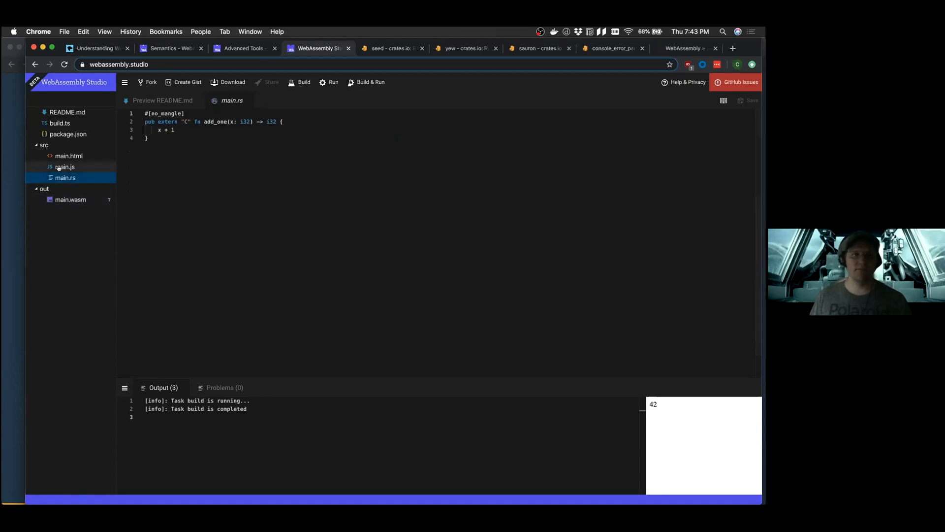
click(65, 166)
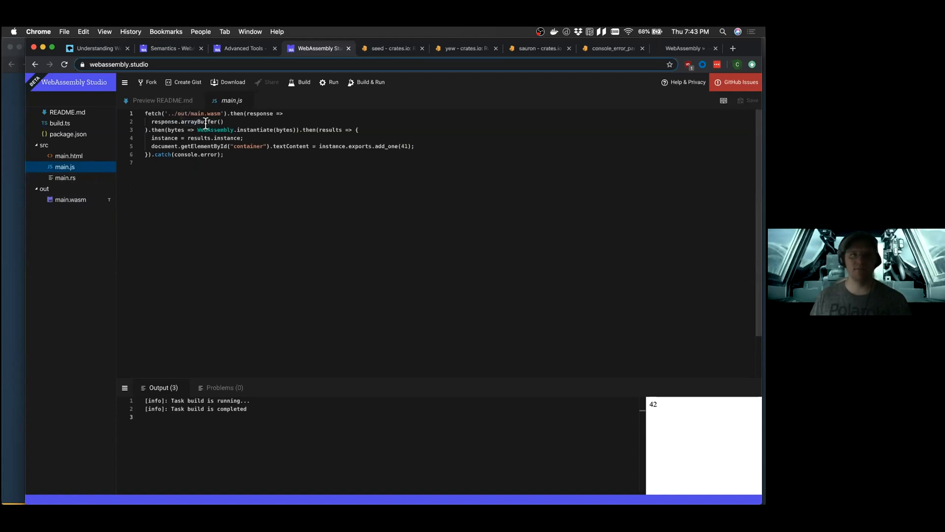
mouse_move(259, 129)
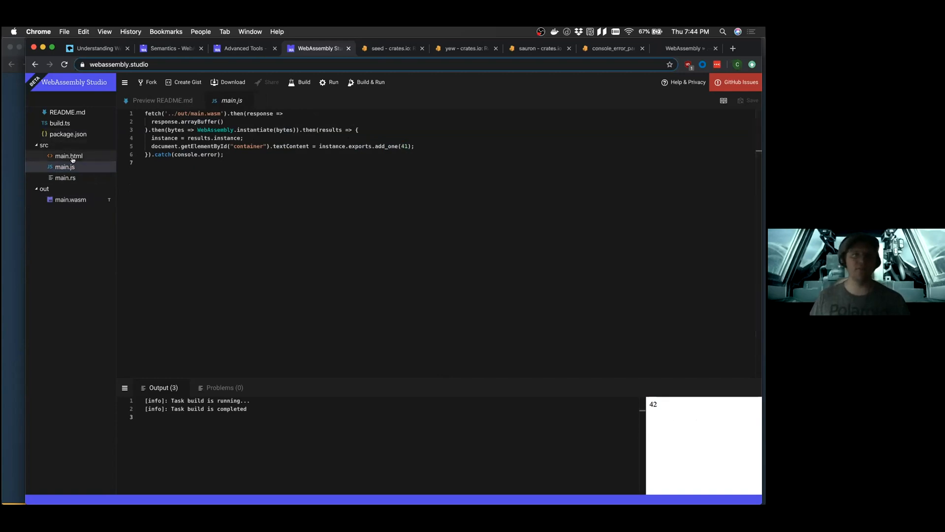
click(65, 177)
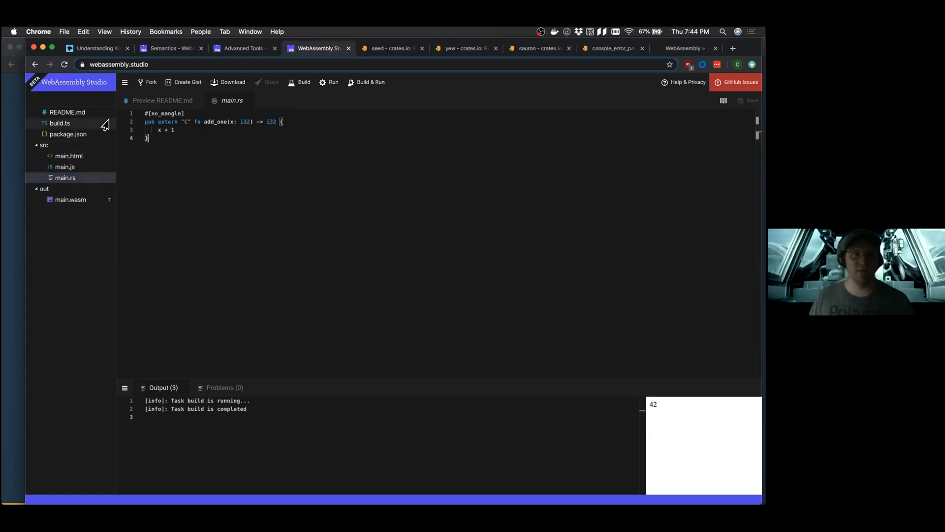
click(60, 123)
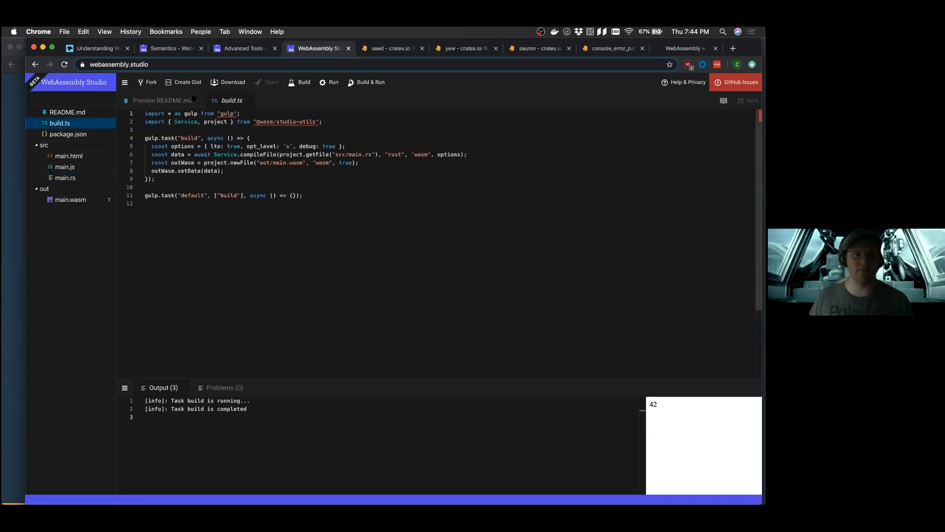
click(119, 64)
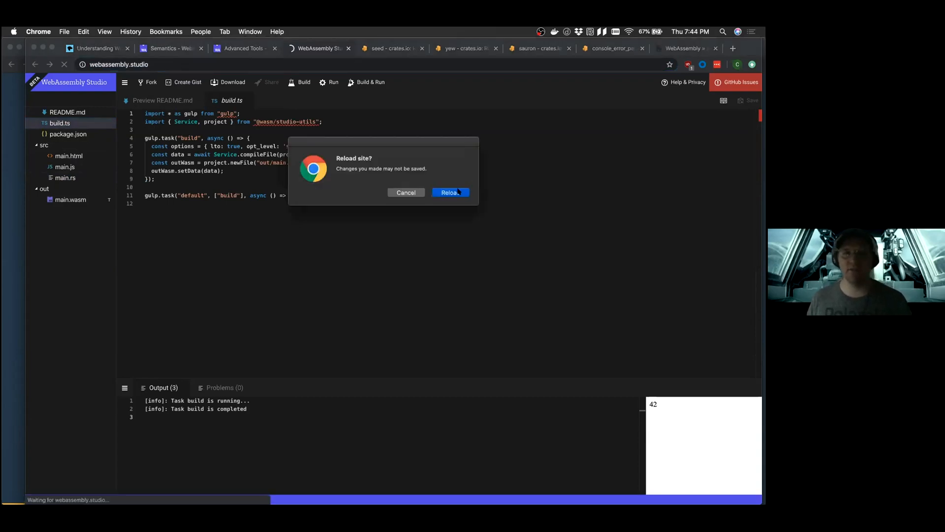
Confirm the reload and create a Hello World Rust Project from the template
click(450, 192)
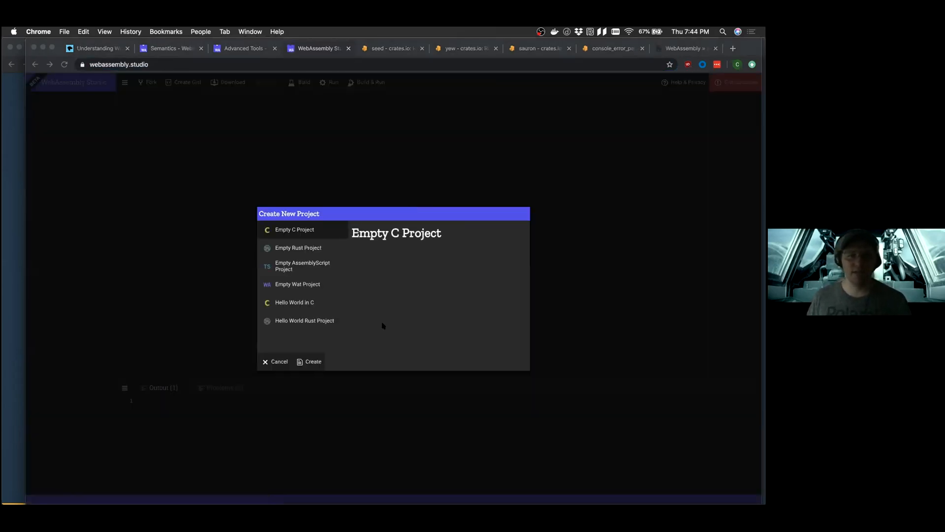
mouse_move(304, 320)
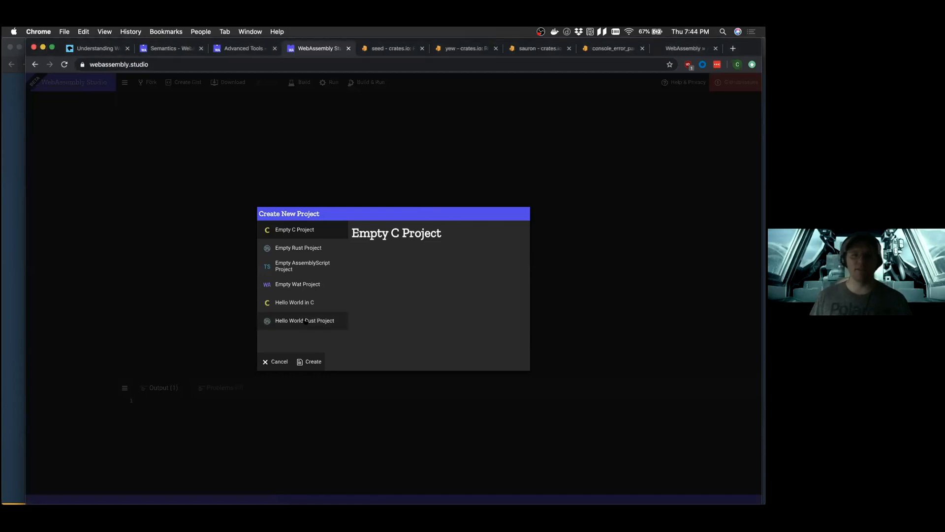
mouse_move(337, 324)
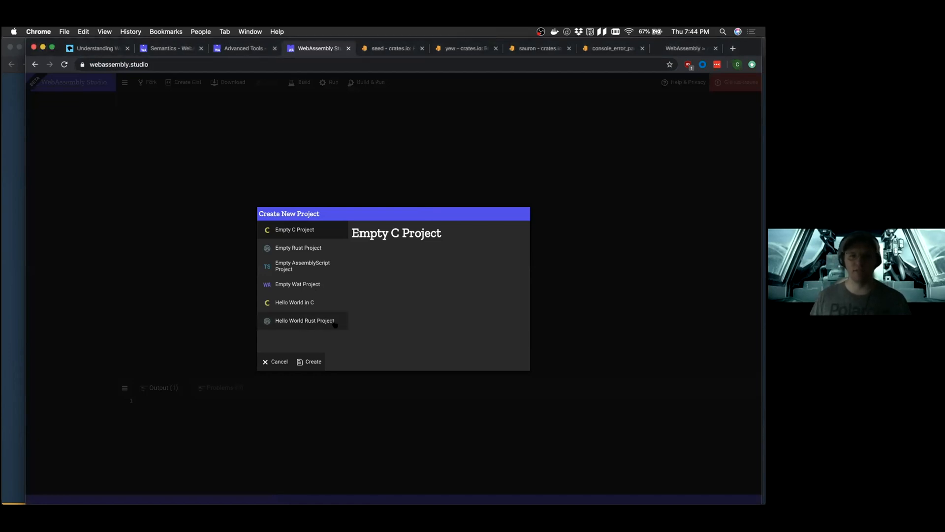
click(304, 320)
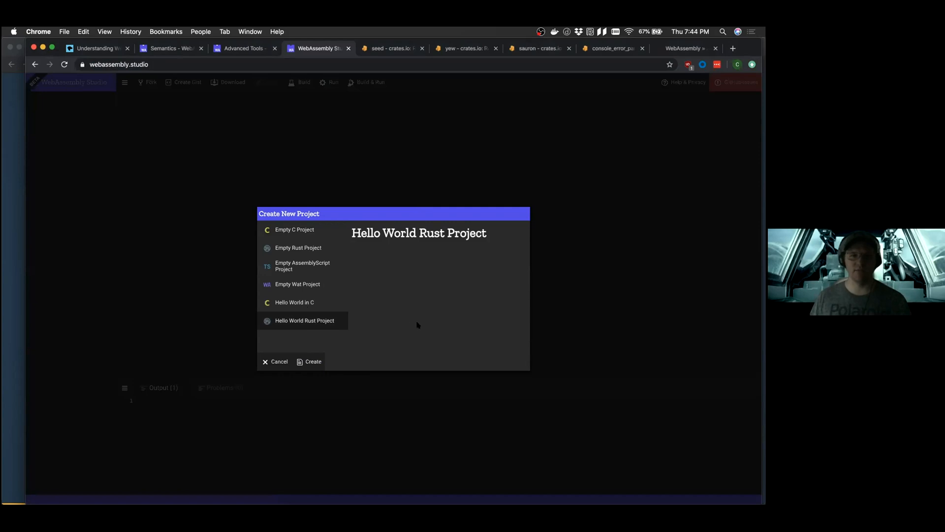
click(313, 361)
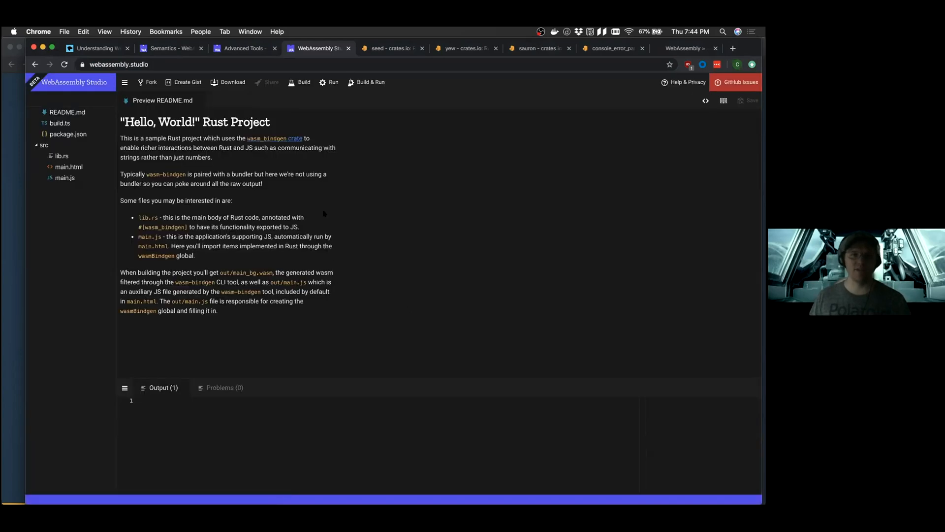
mouse_move(374, 187)
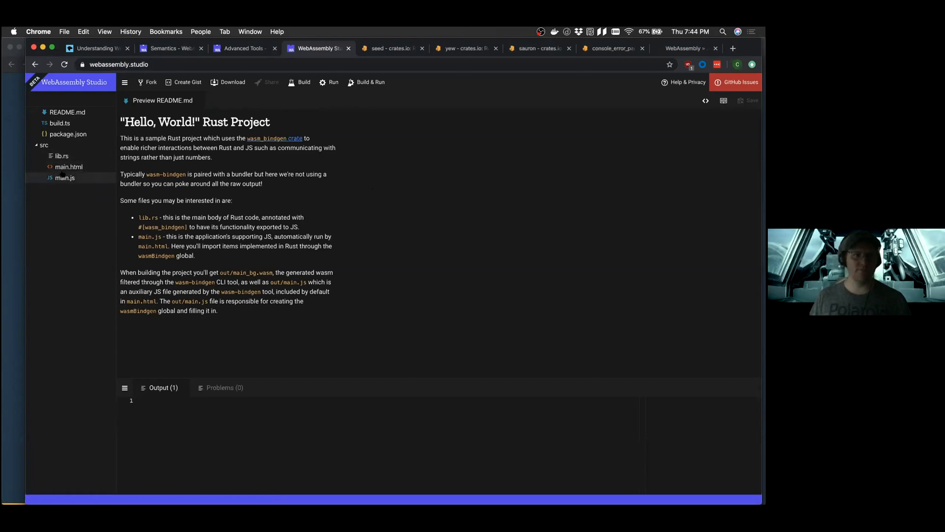
View lib.rs and select the exported greet function signature to inspect it
click(62, 155)
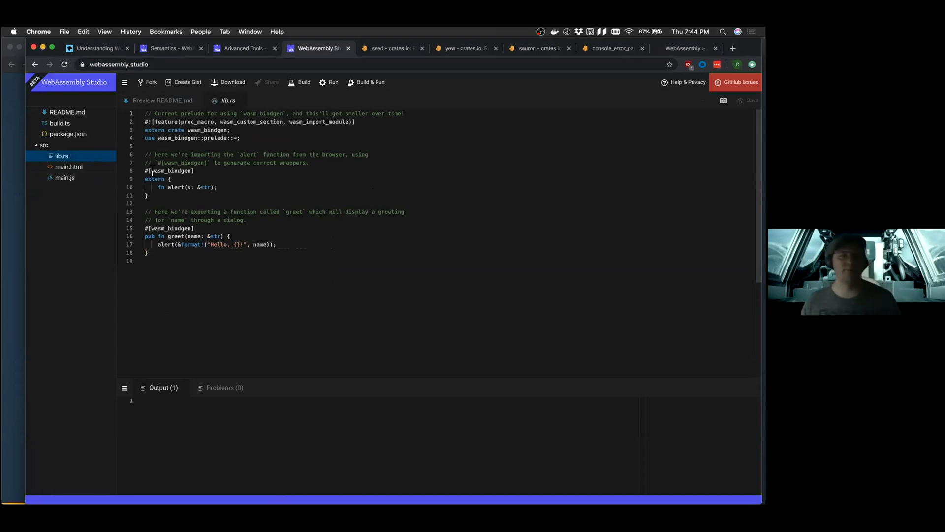
double_click(170, 171)
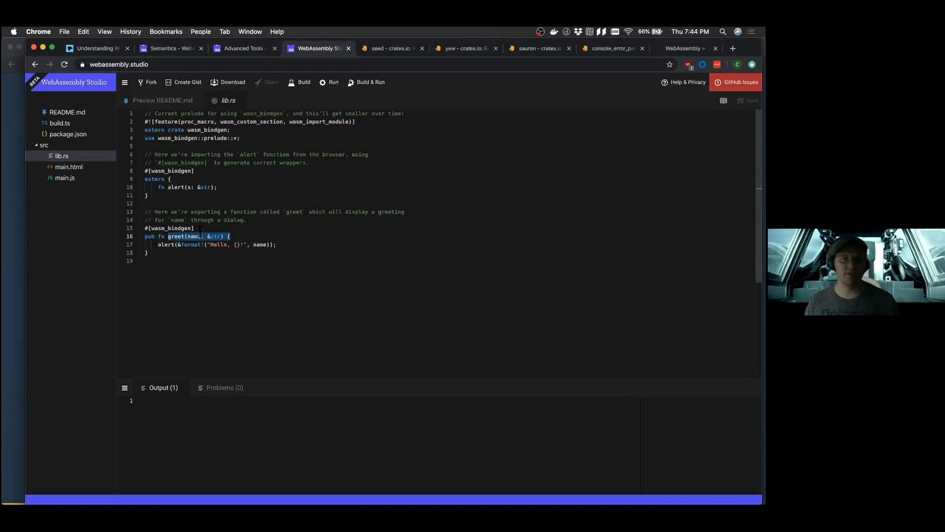
click(162, 245)
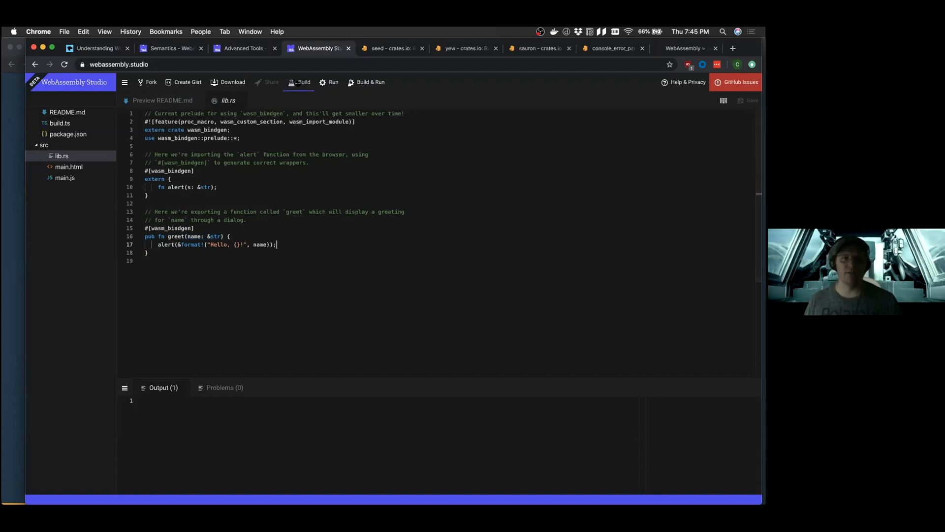
Build and run the Hello World project and dismiss its Hello, World! alert
click(304, 82)
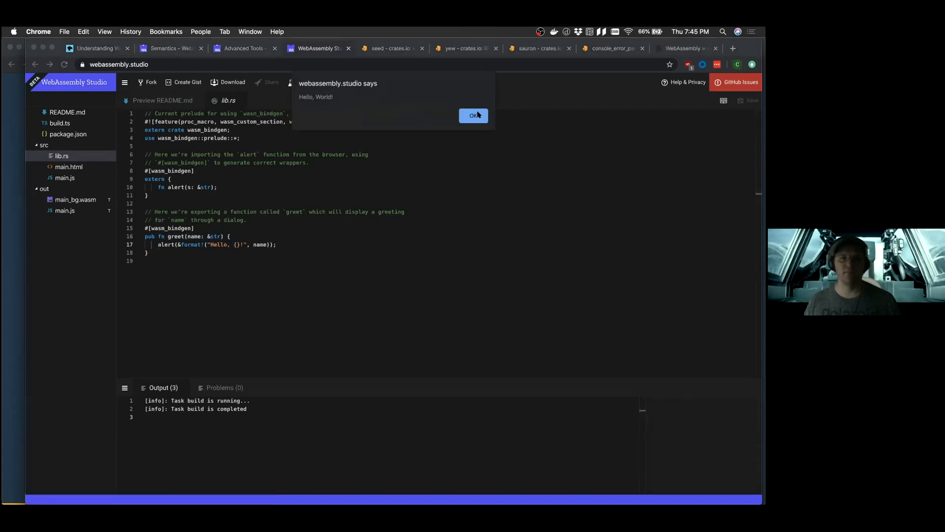
click(474, 115)
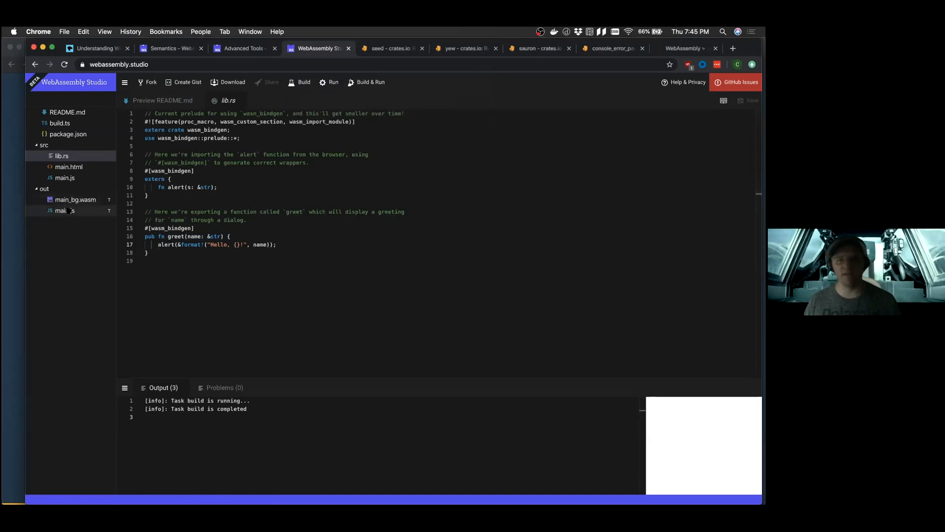
click(65, 211)
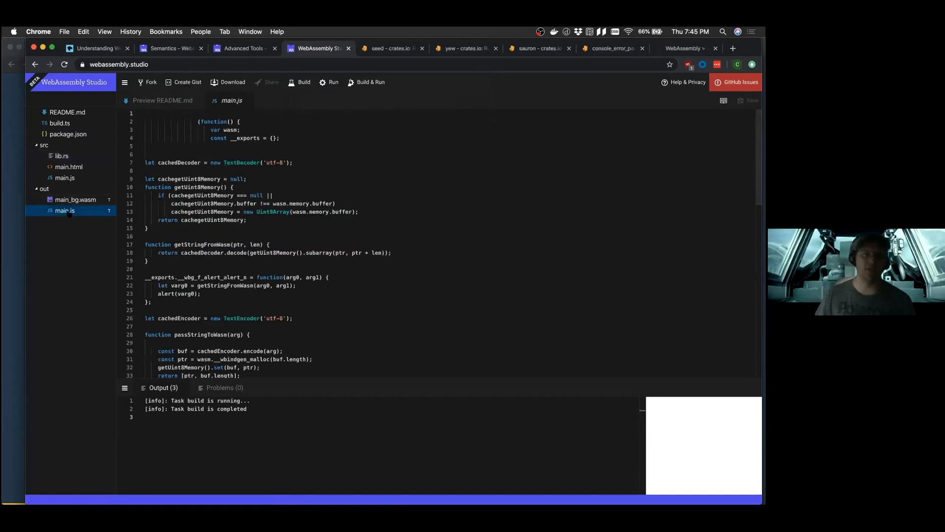
scroll(down, 3)
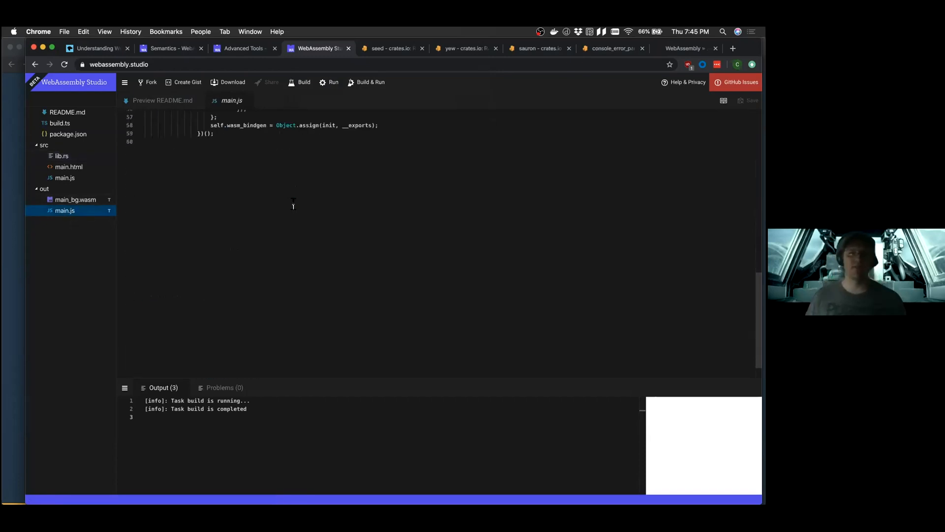
scroll(up, 3)
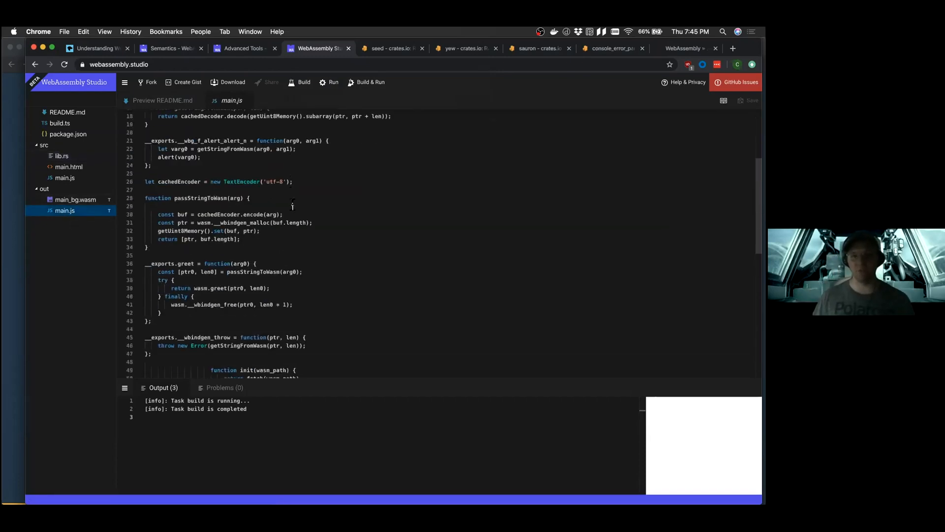
scroll(down, 3)
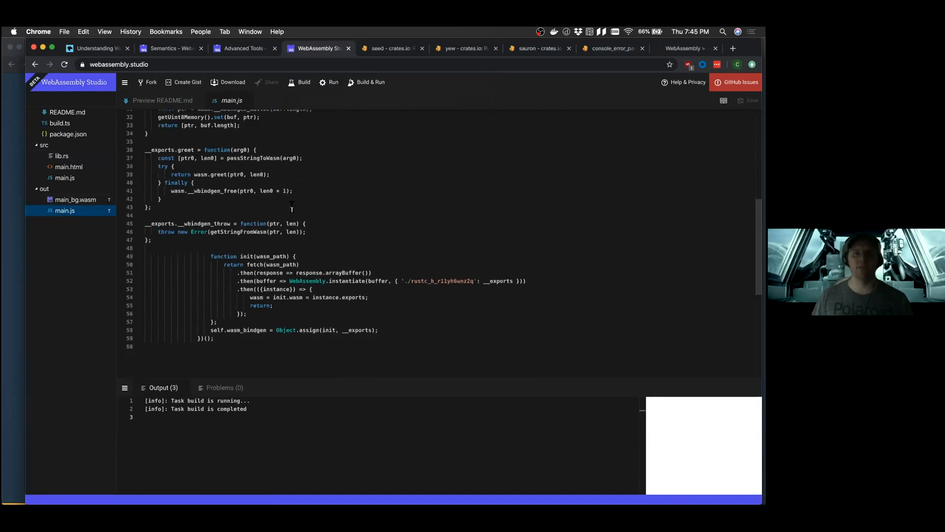
scroll(up, 3)
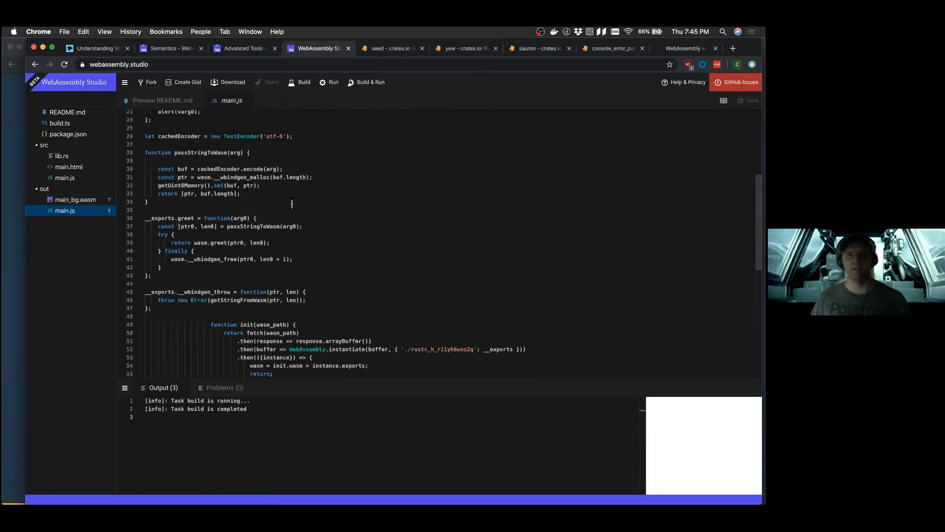
scroll(up, 3)
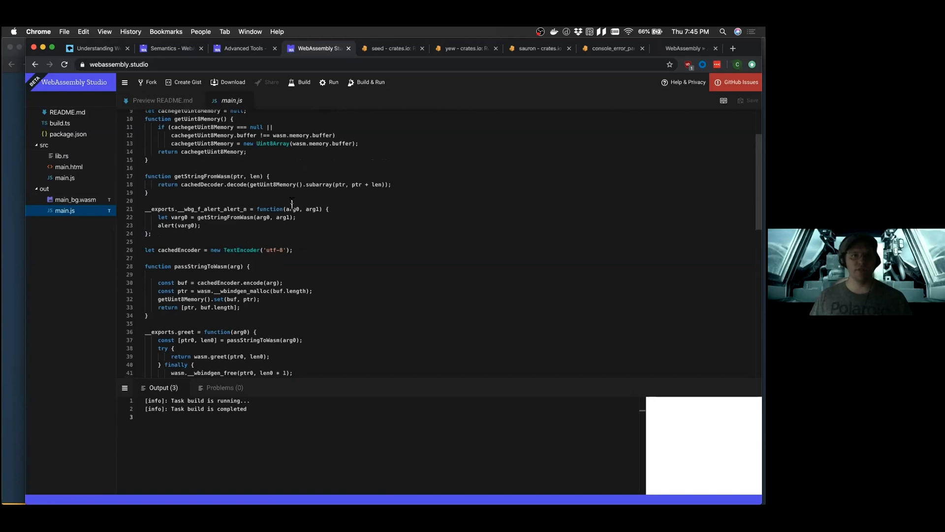
scroll(down, 3)
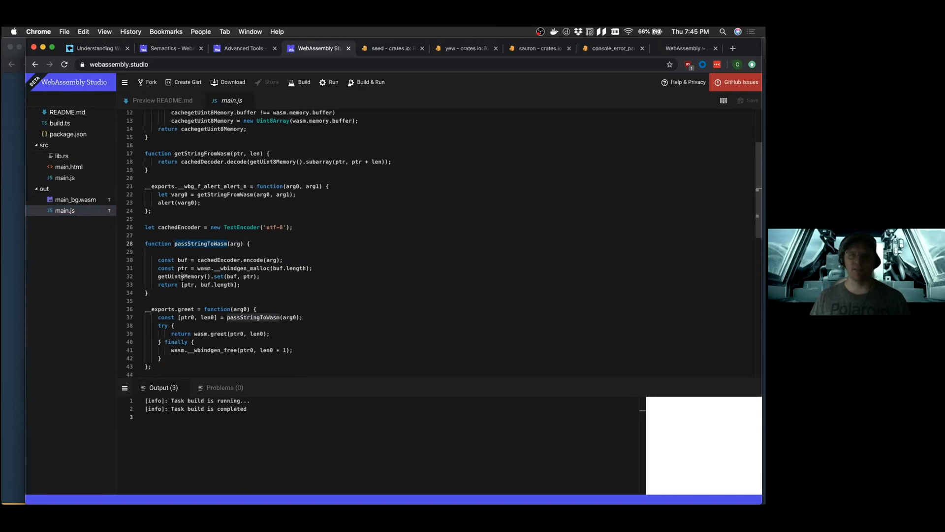
scroll(up, 3)
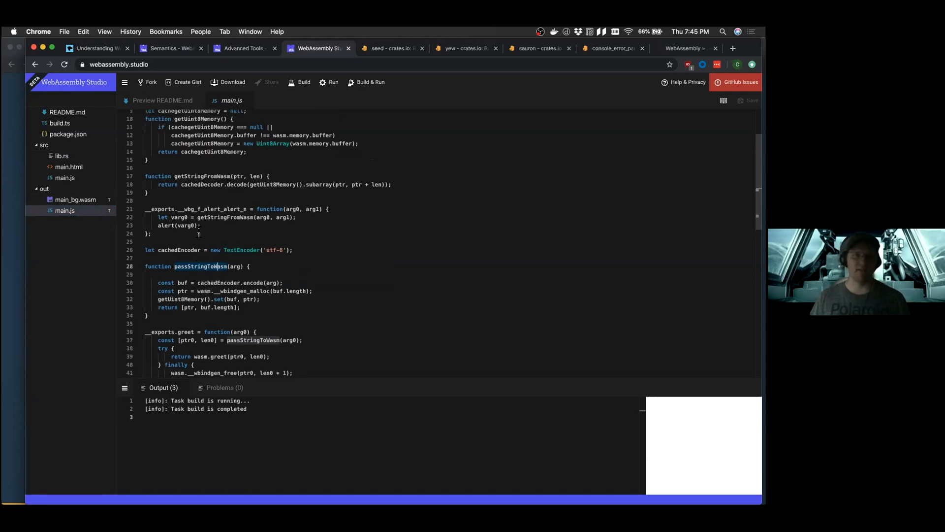
scroll(down, 3)
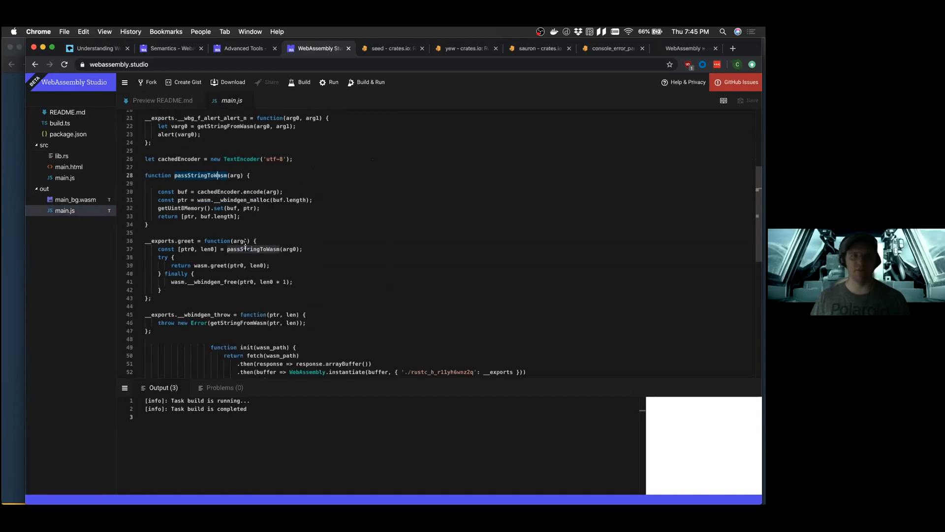
scroll(down, 3)
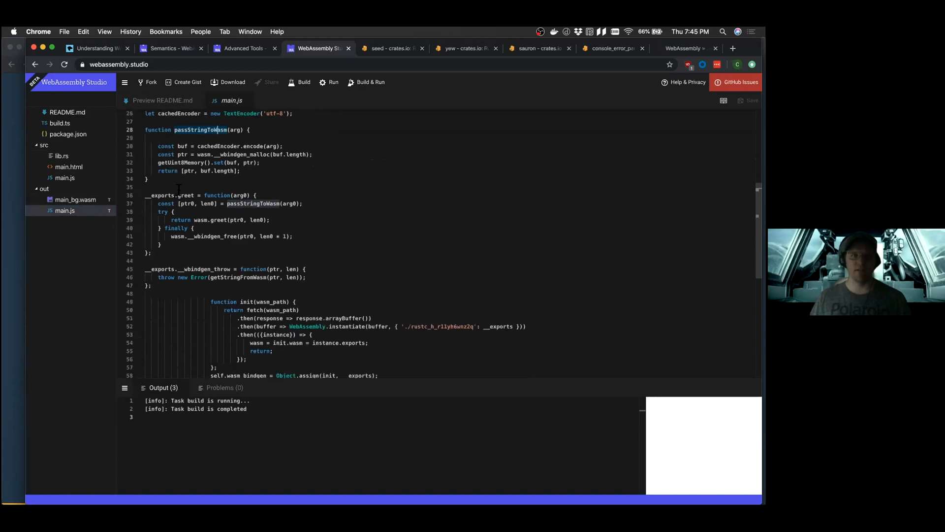
scroll(down, 3)
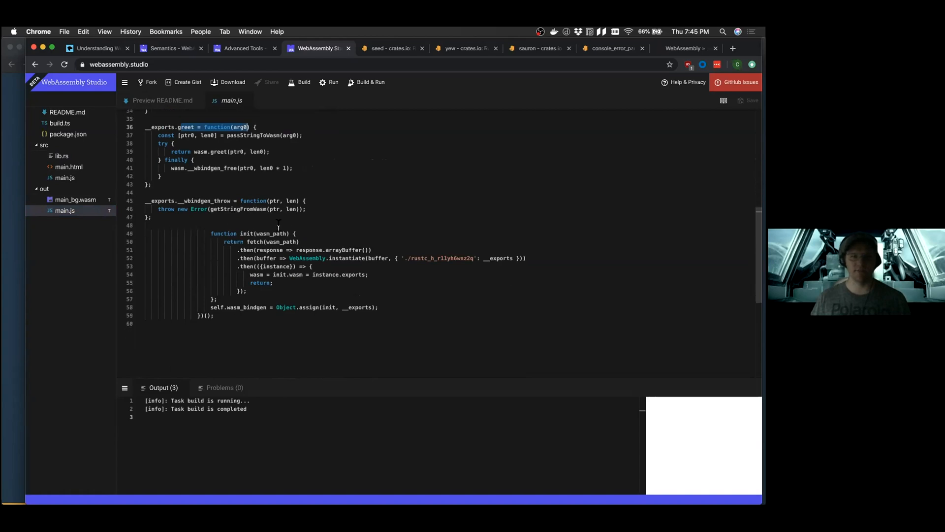
double_click(247, 234)
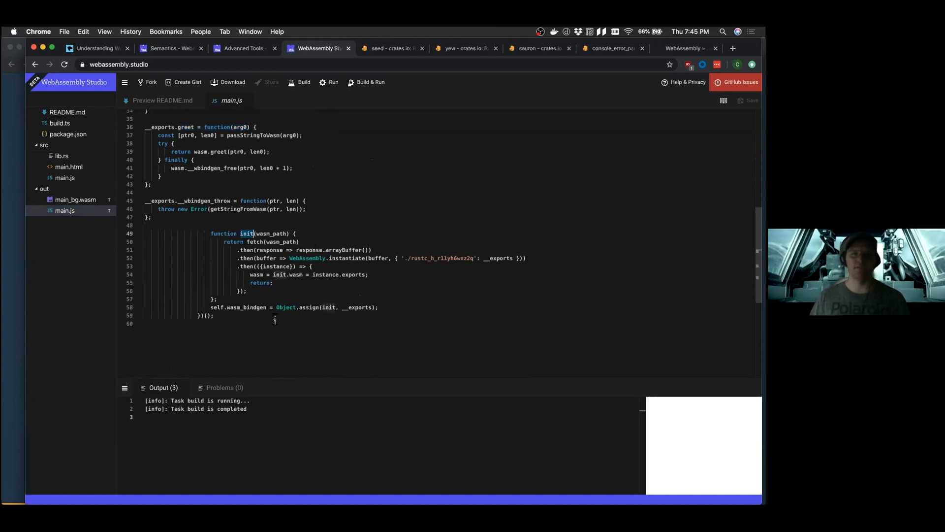
scroll(up, 3)
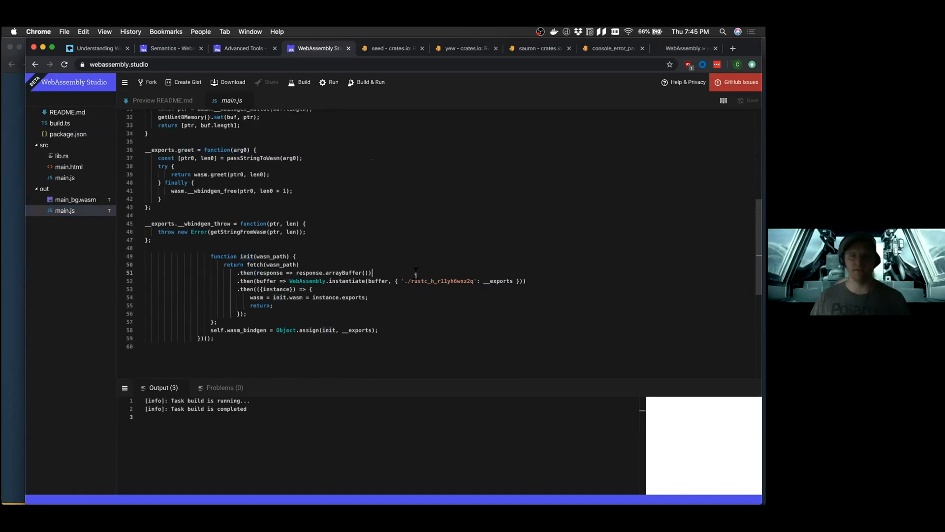
scroll(up, 3)
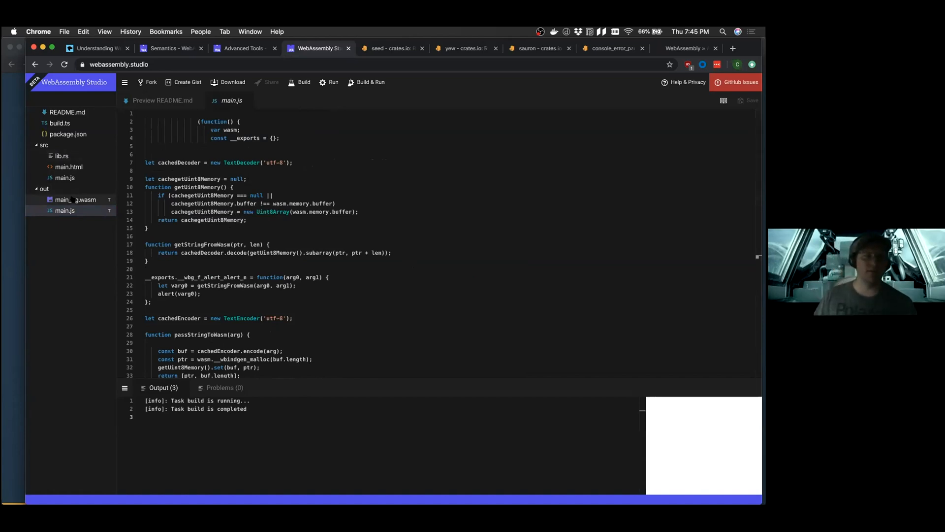
View the generated main_bg.wasm as text and scroll through its types, imports and functions
click(74, 200)
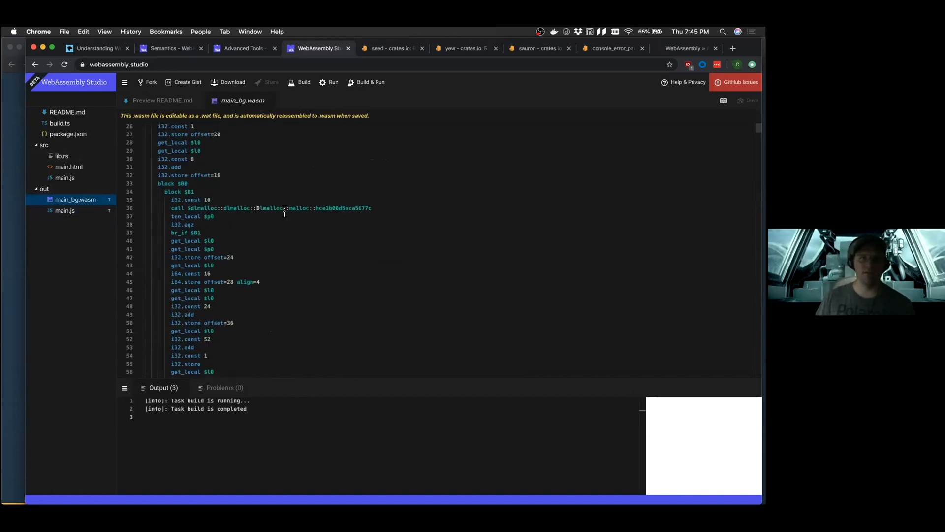
scroll(down, 3)
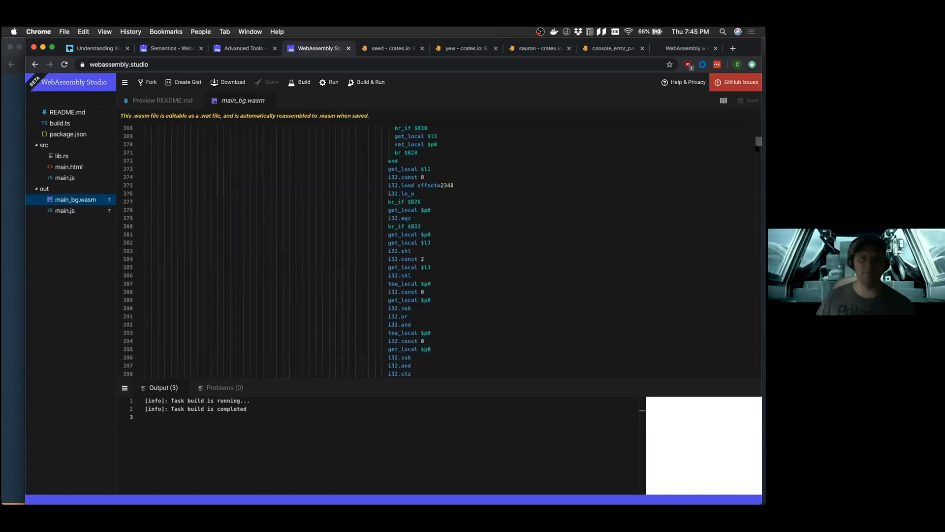
scroll(down, 3)
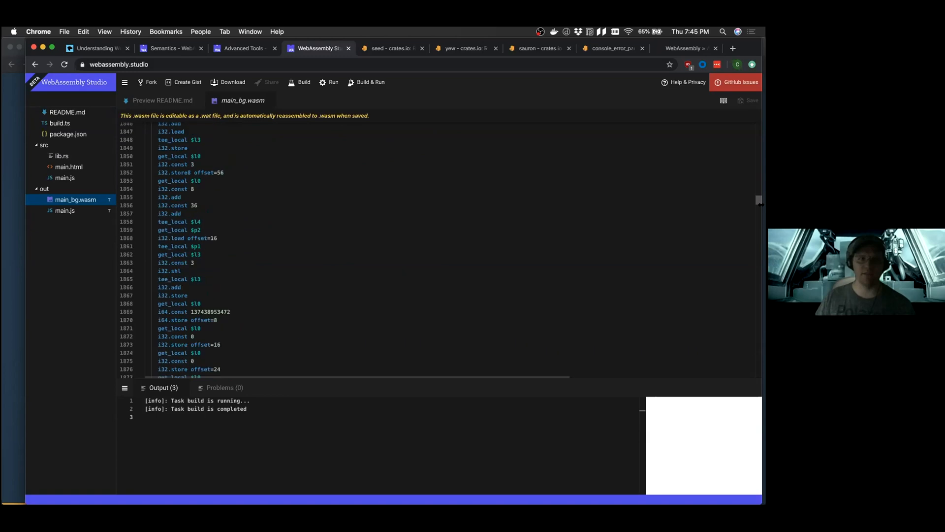
scroll(down, 3)
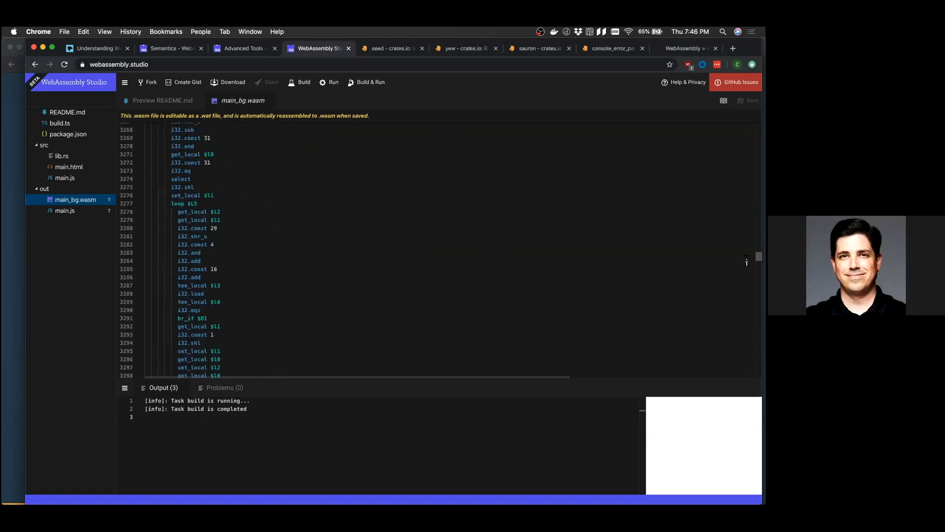
scroll(down, 3)
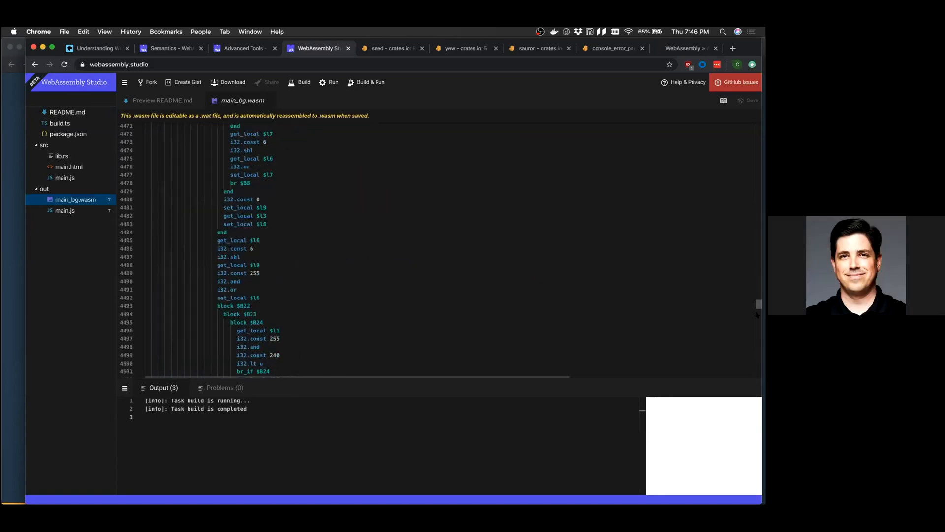
scroll(down, 3)
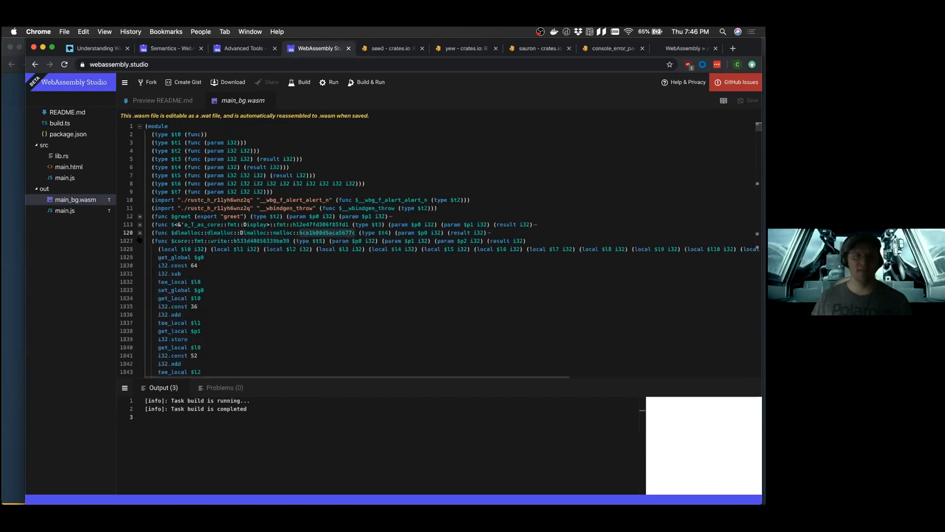
Highlight the __wbindgen_free, fmt::write and panicking::begin_panic function names in main_bg.wasm
double_click(208, 240)
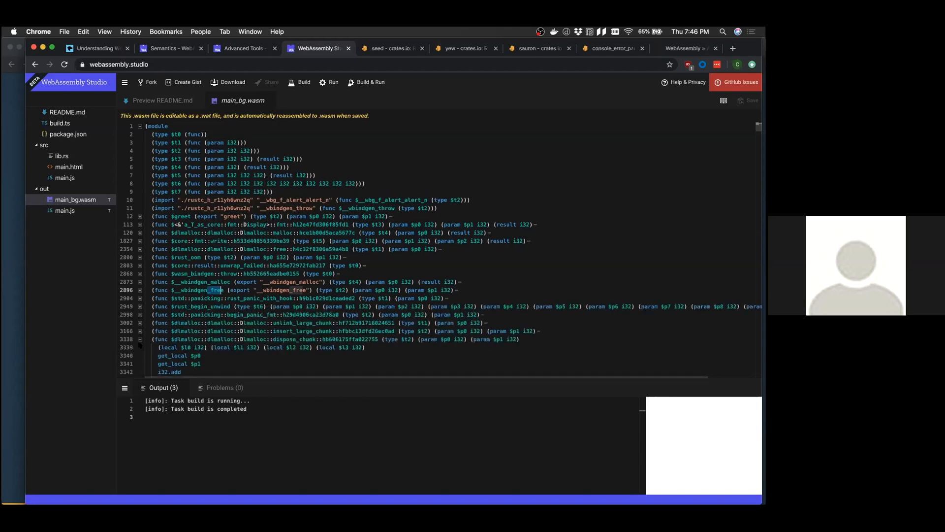
scroll(down, 3)
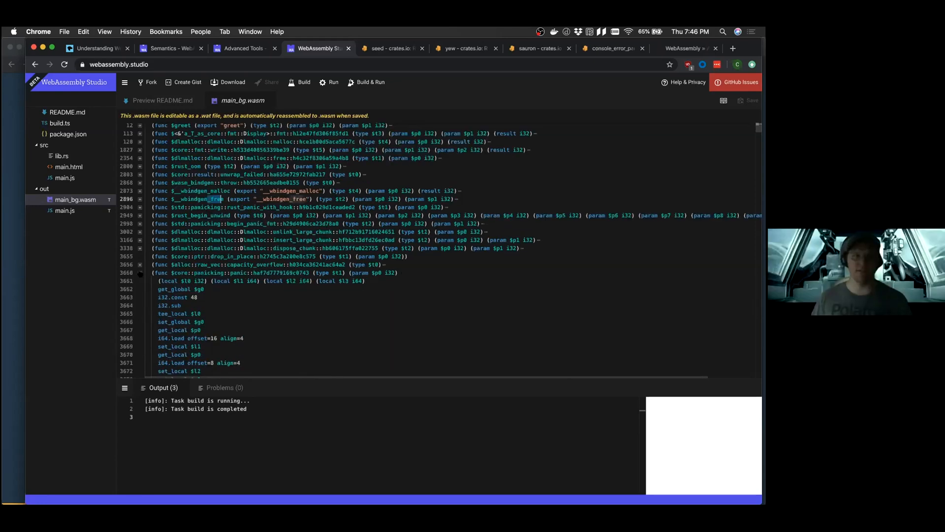
scroll(down, 3)
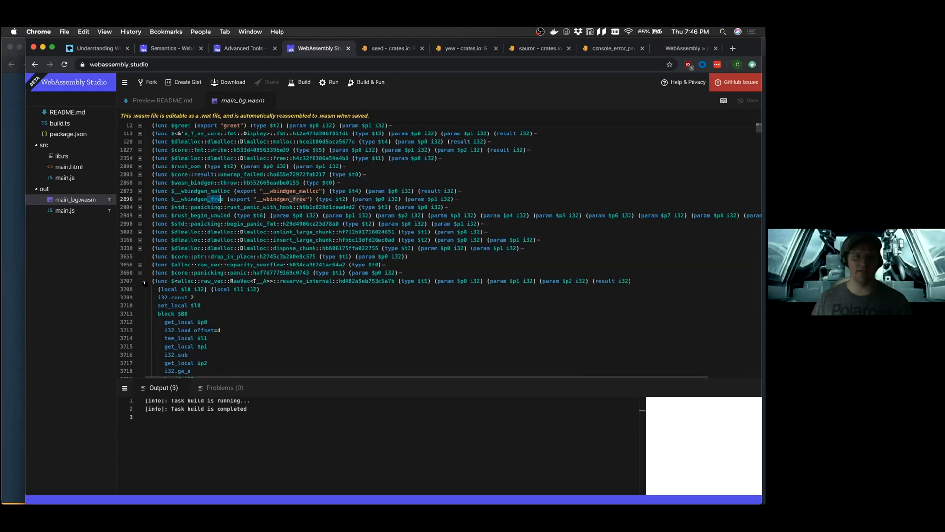
scroll(up, 3)
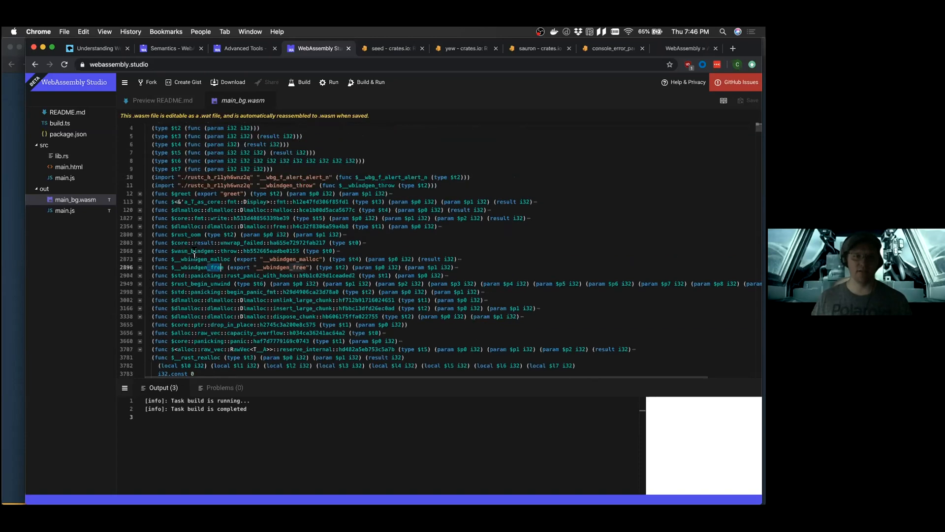
double_click(211, 217)
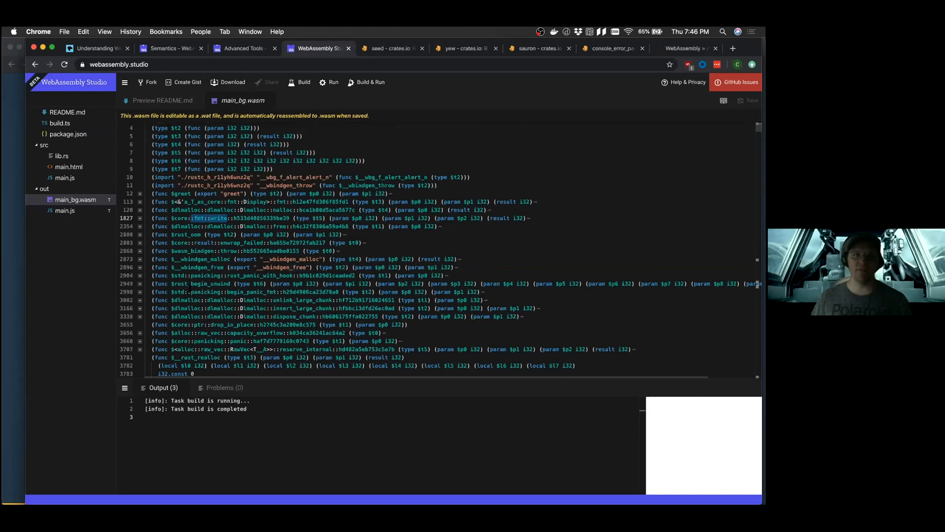
double_click(206, 291)
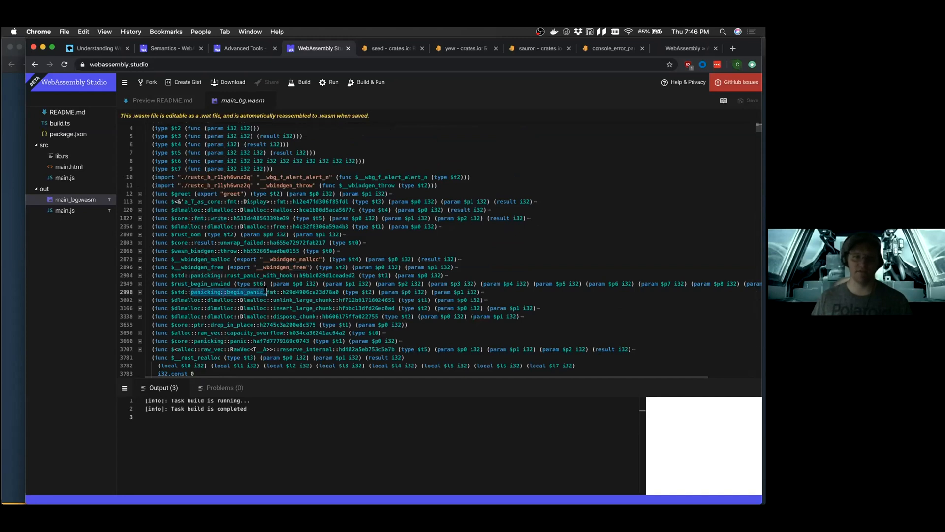
Scroll to the memory and data sections and highlight the 1856 data offset holding "Hello, "
scroll(down, 3)
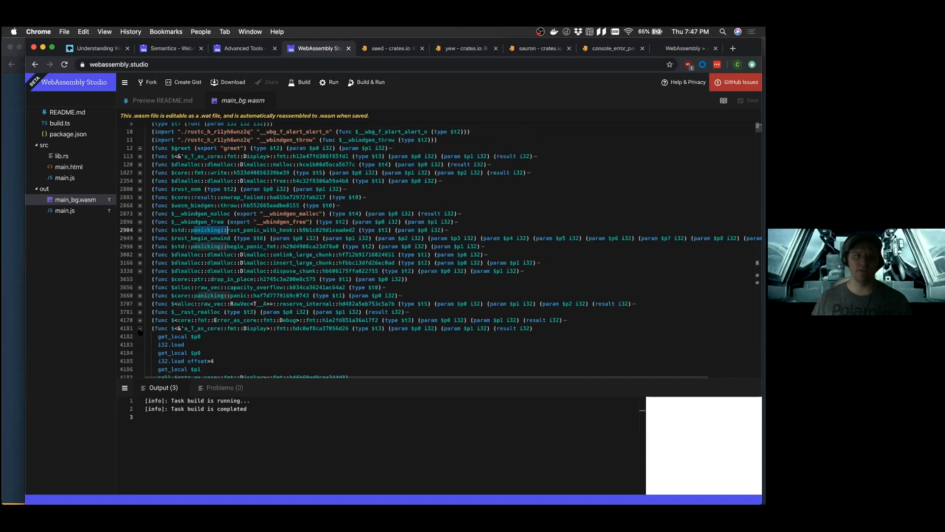
scroll(down, 3)
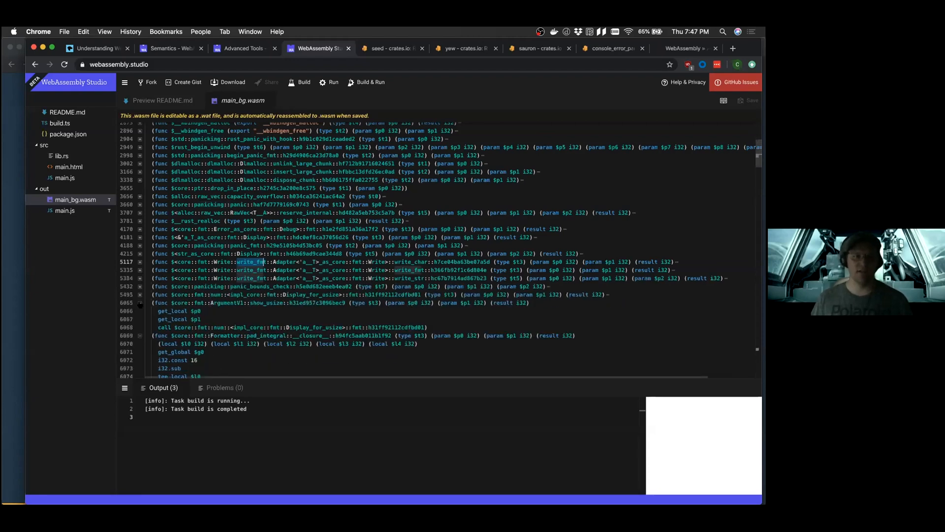
scroll(down, 3)
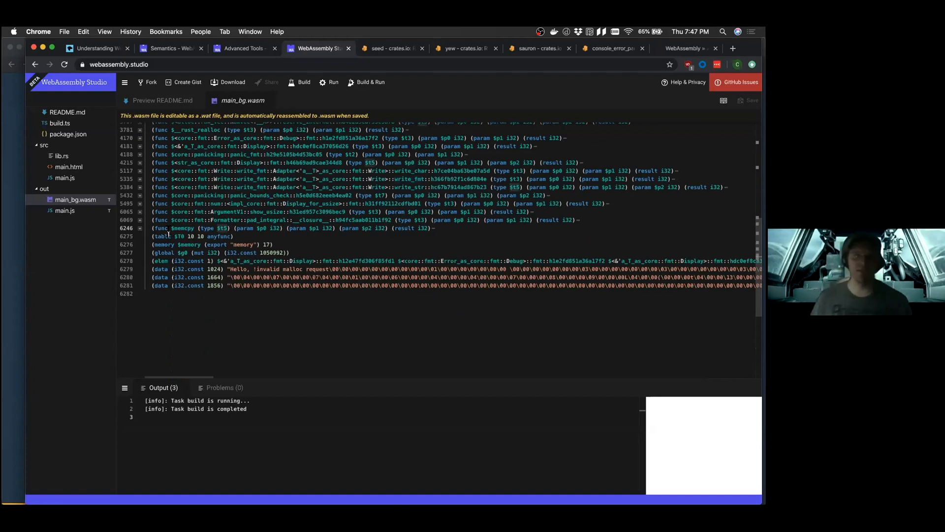
double_click(199, 236)
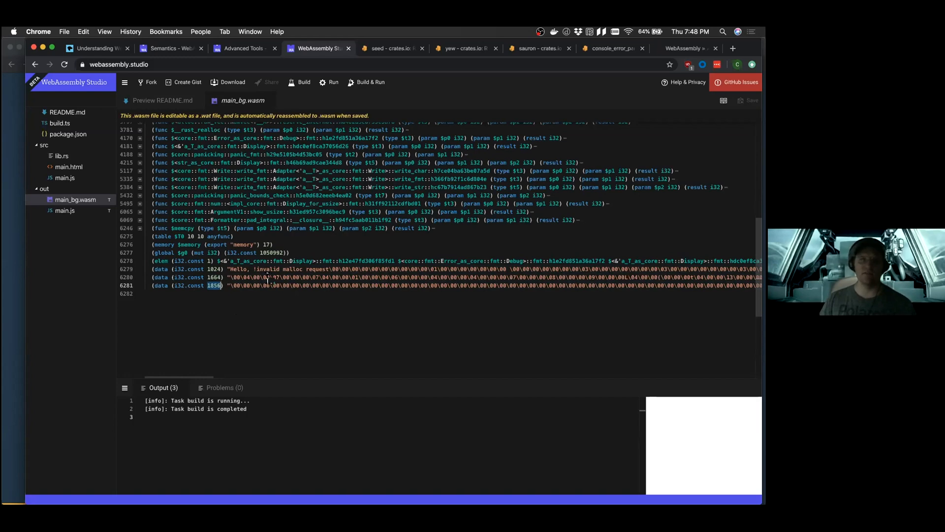
scroll(up, 3)
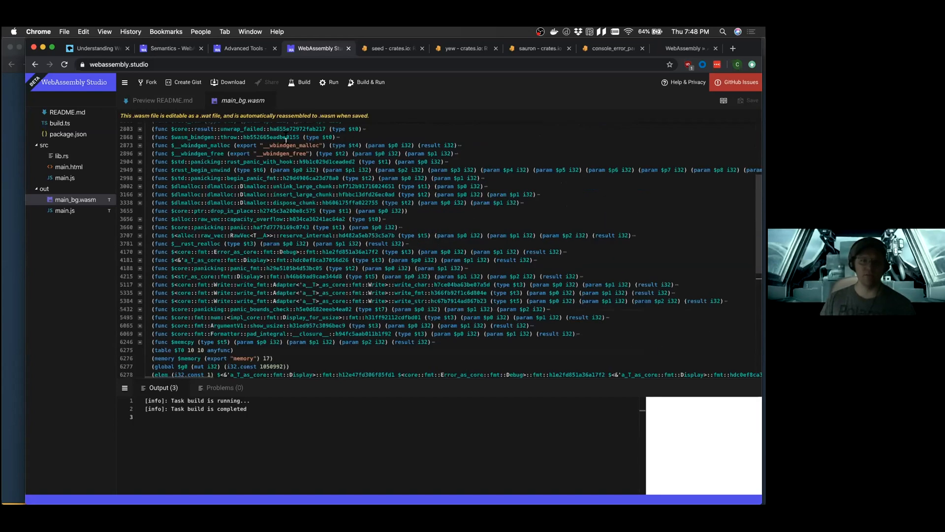
scroll(down, 3)
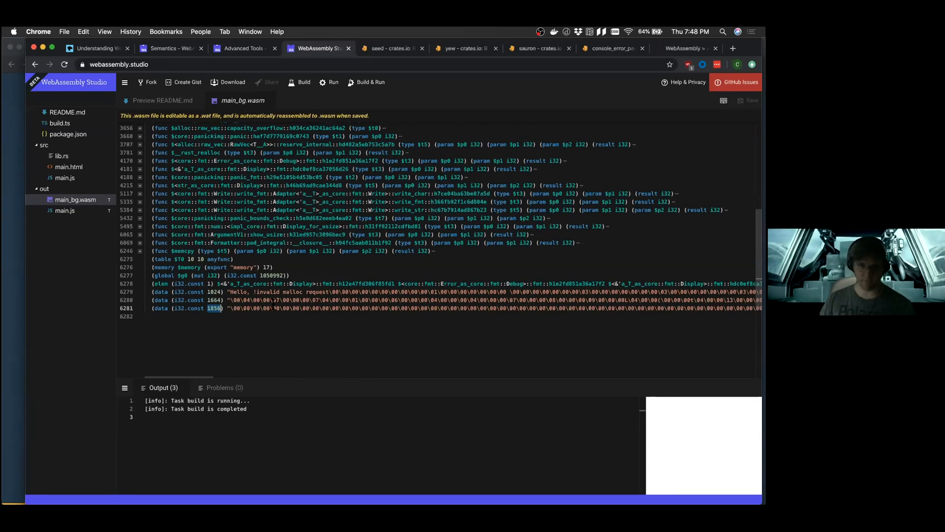
scroll(up, 3)
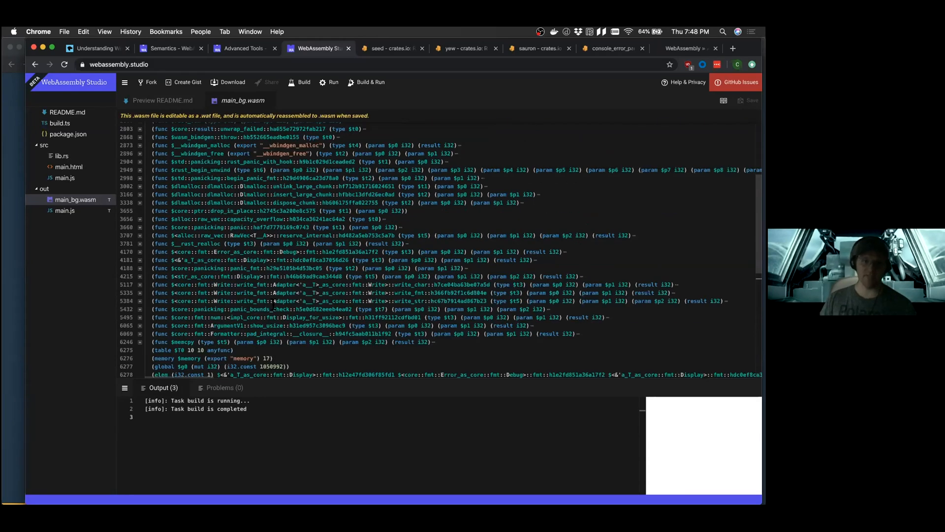
scroll(up, 3)
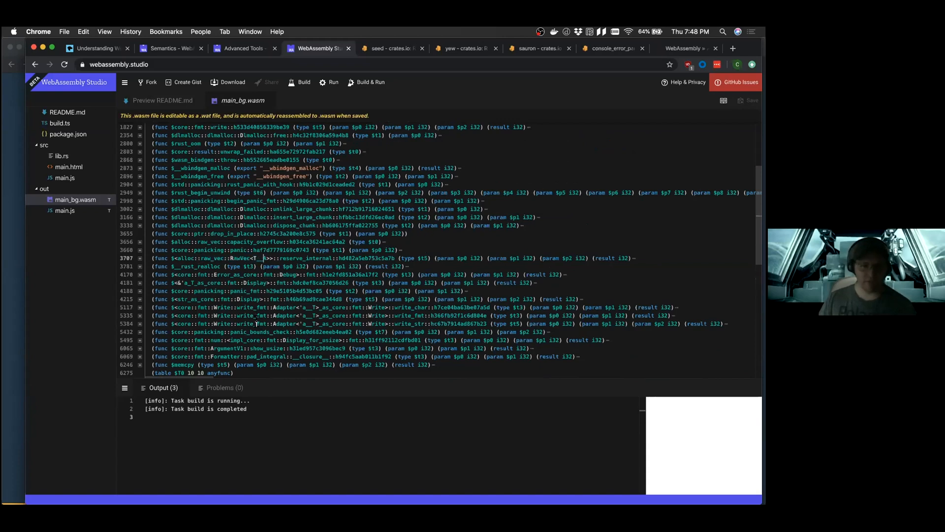
scroll(down, 3)
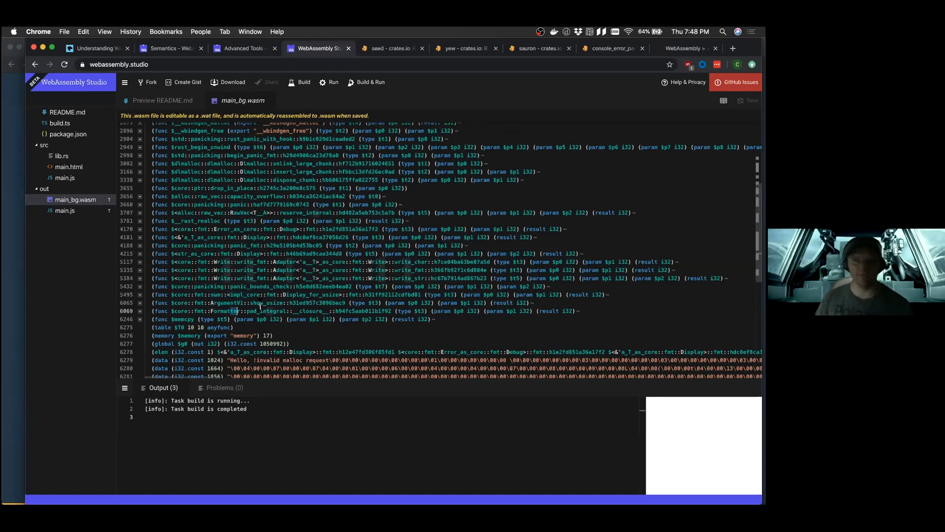
scroll(up, 3)
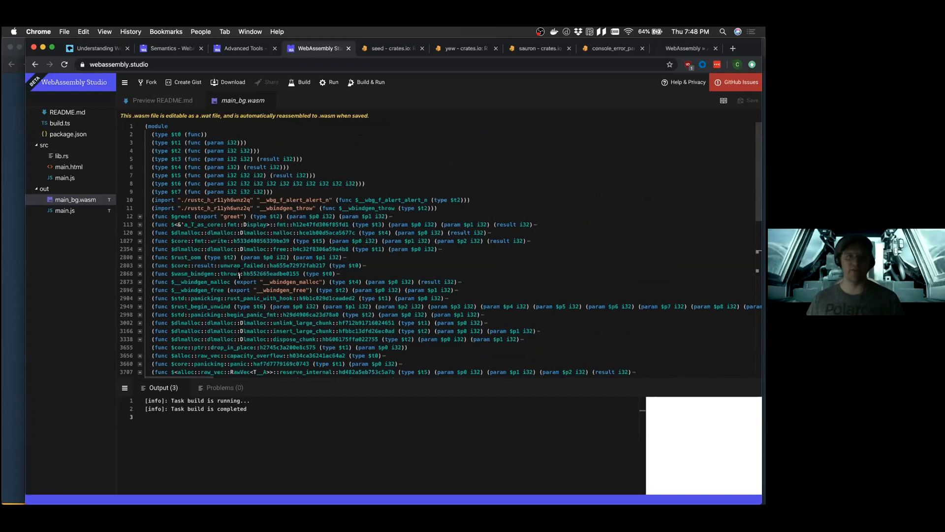
scroll(down, 3)
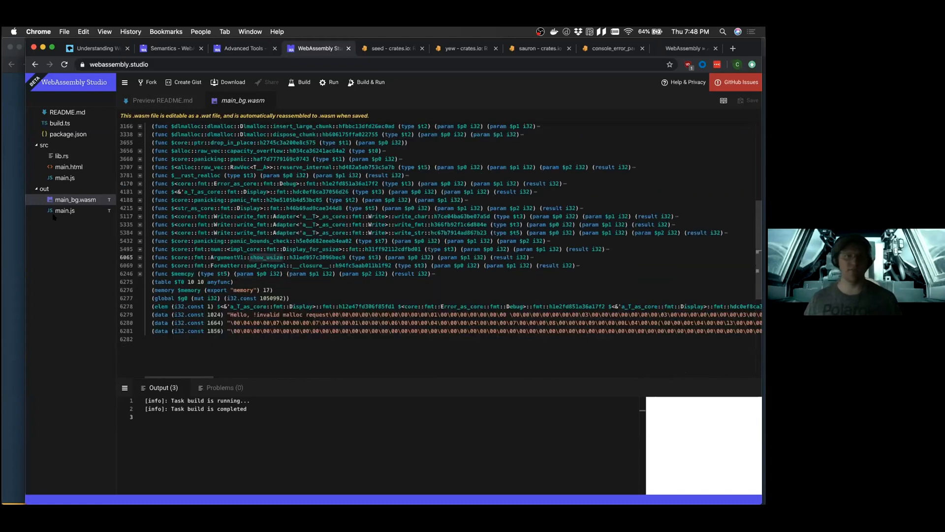
click(64, 210)
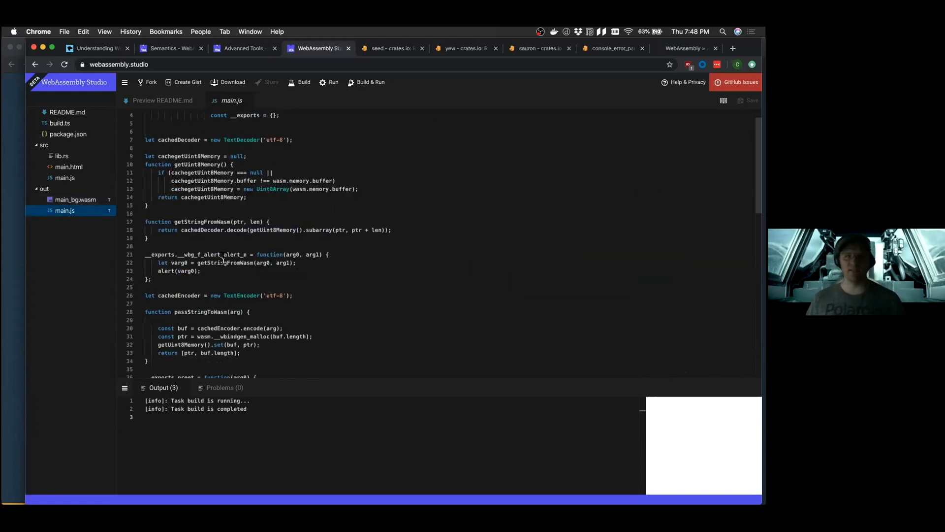
scroll(up, 3)
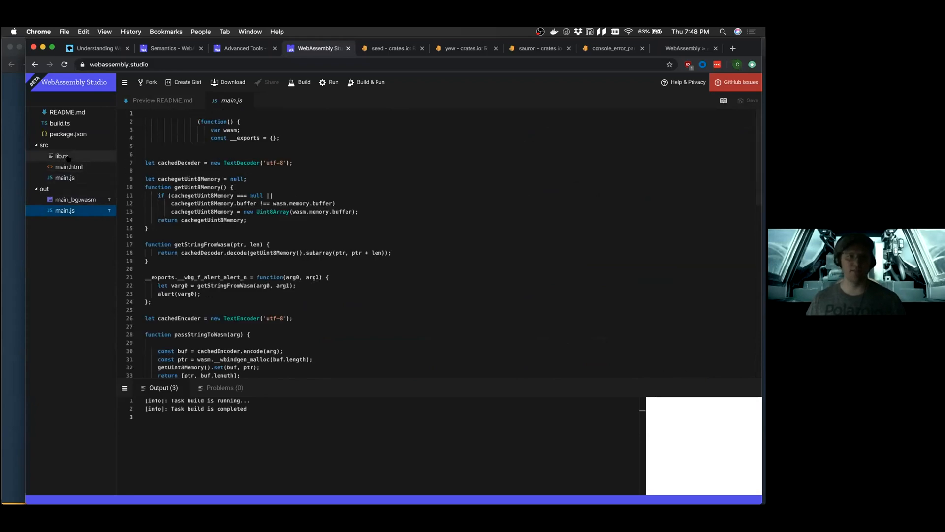
click(61, 156)
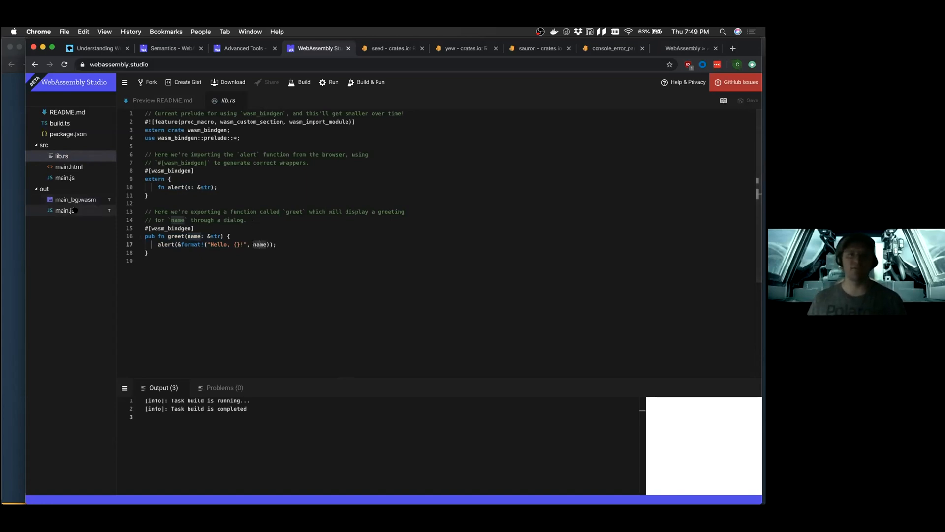
click(65, 210)
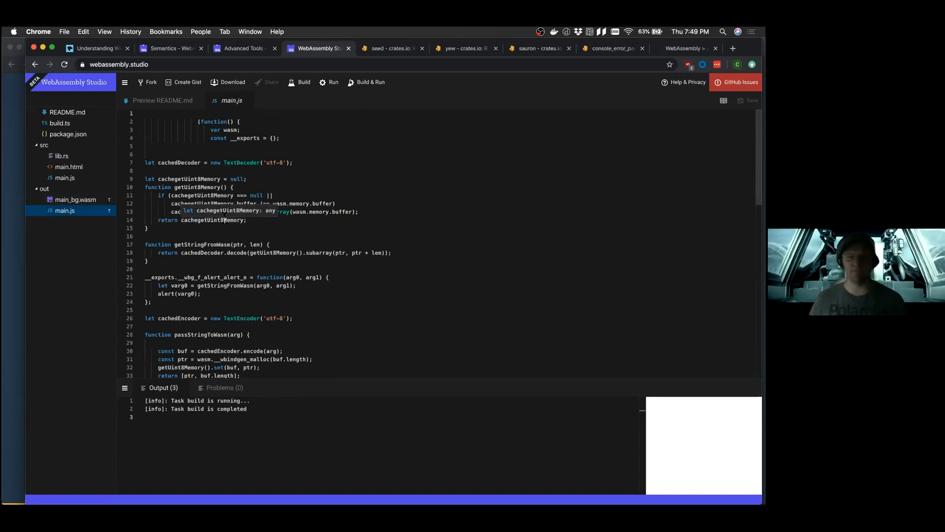
scroll(down, 3)
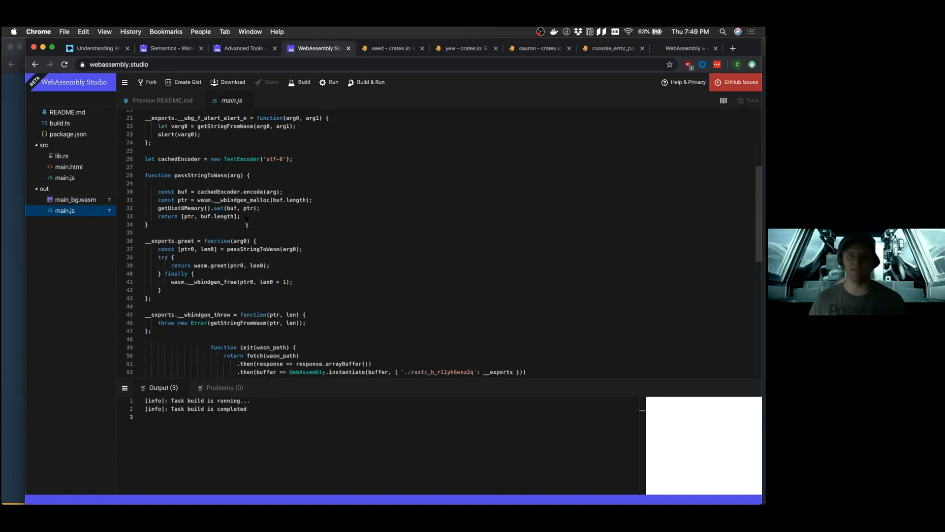
scroll(up, 3)
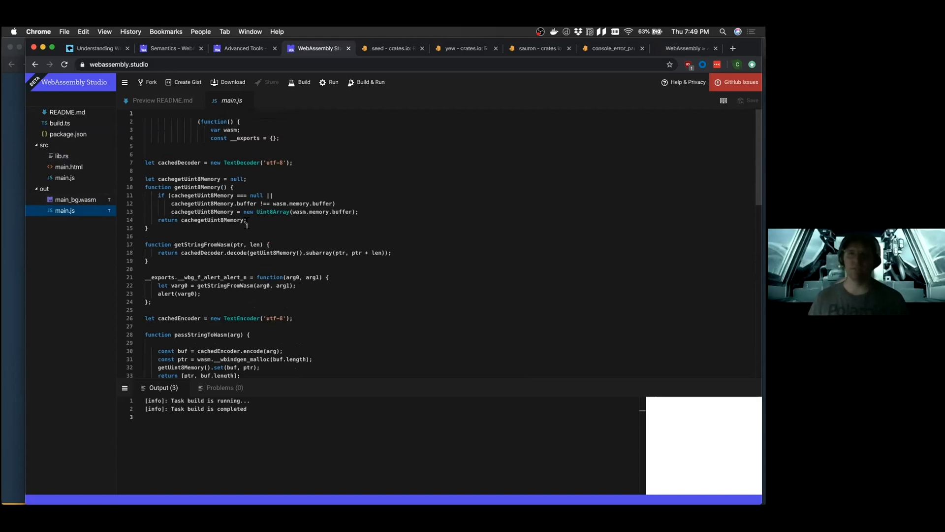
scroll(down, 3)
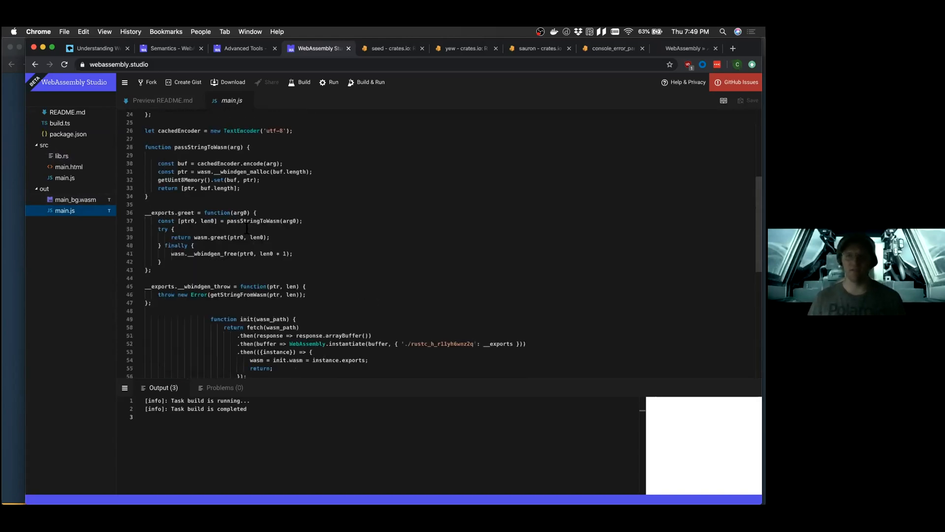
scroll(down, 3)
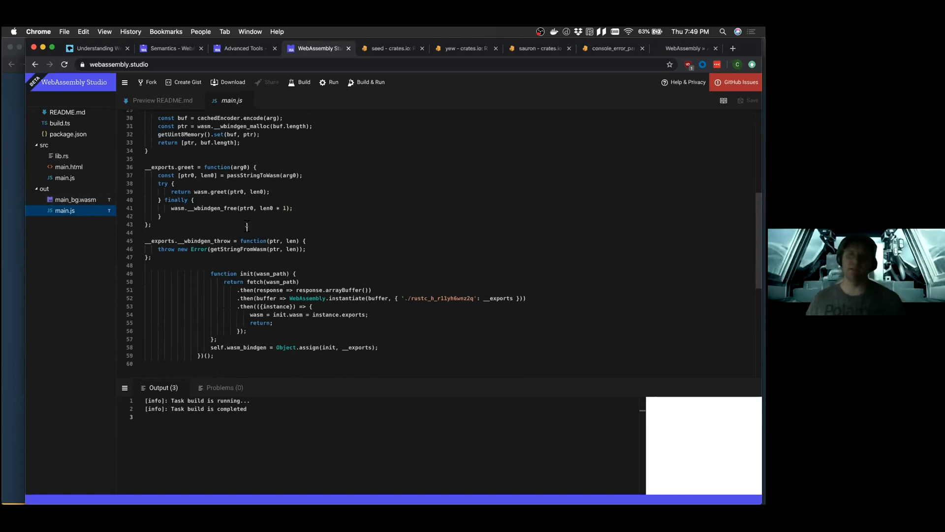
mouse_move(235, 249)
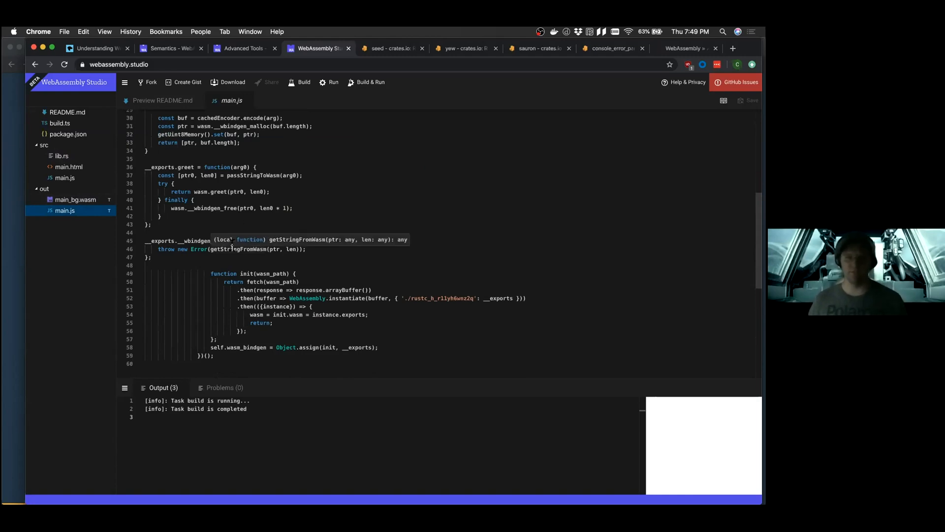
scroll(up, 3)
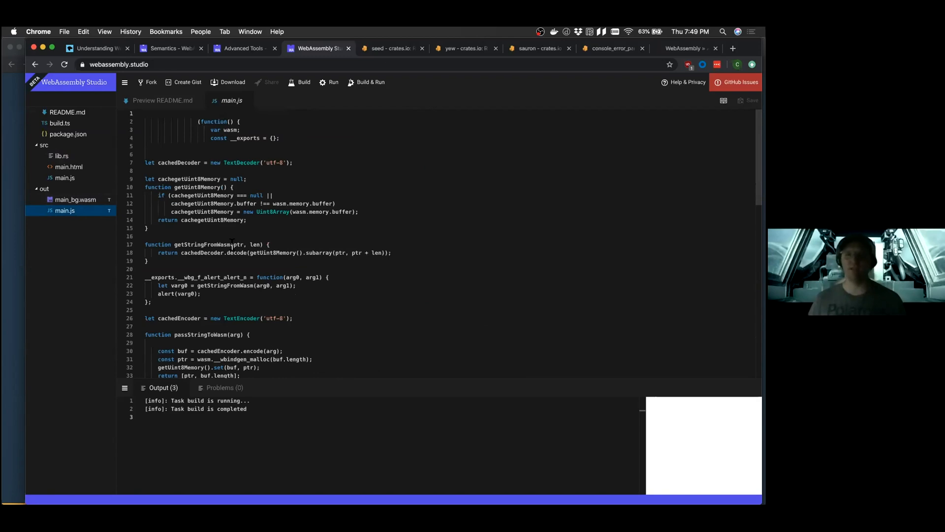
mouse_move(213, 227)
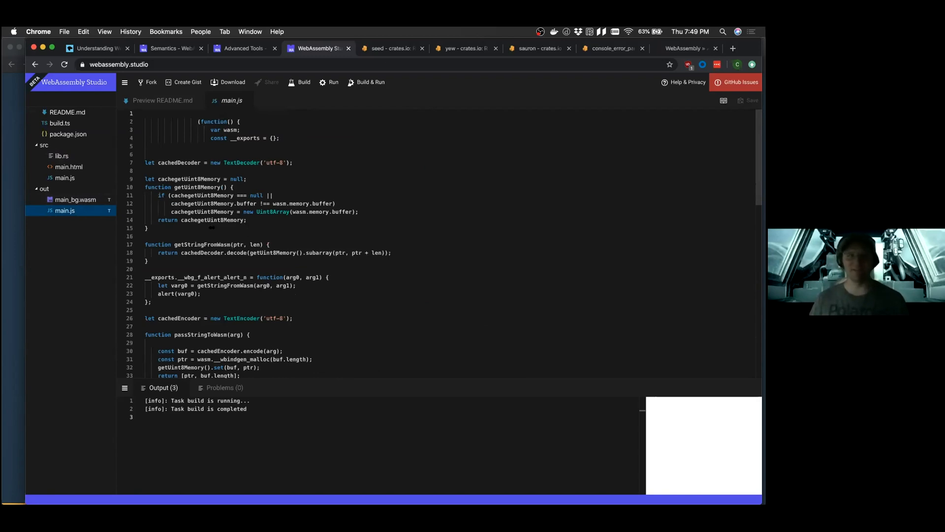
click(76, 200)
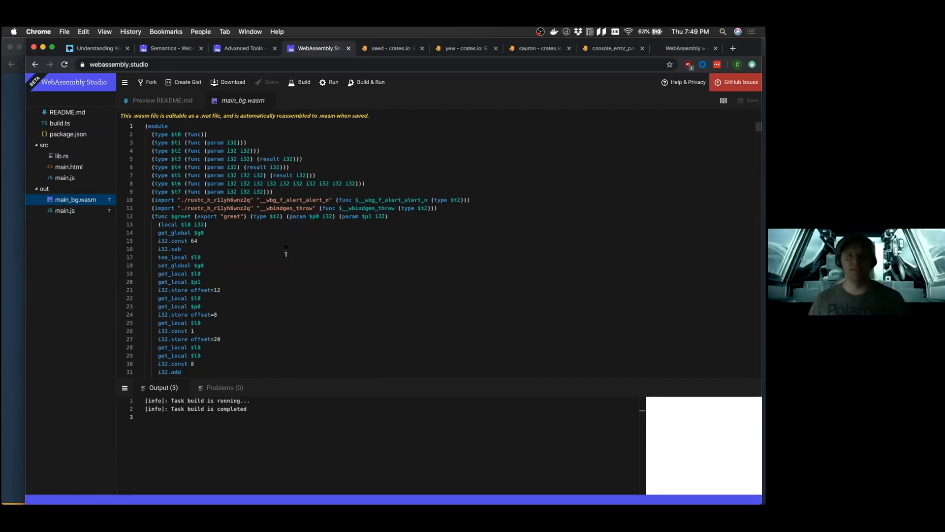
mouse_move(310, 237)
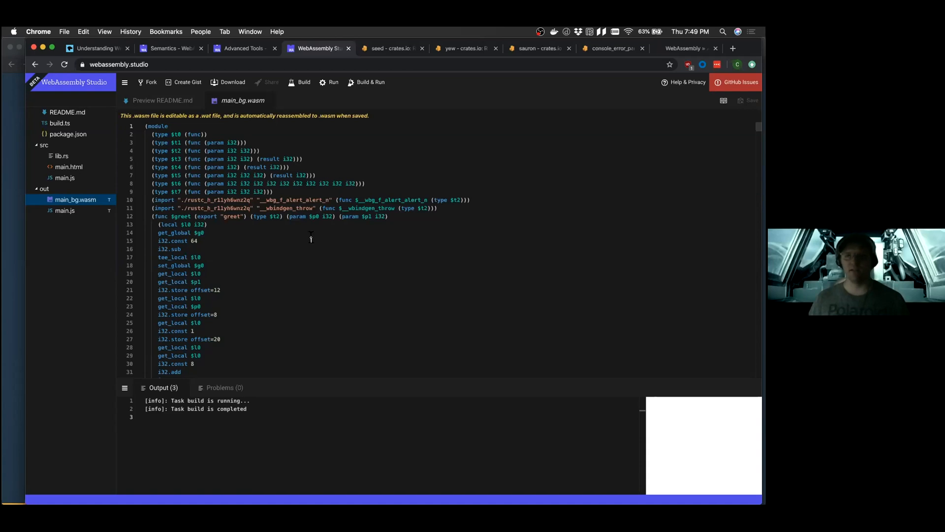
mouse_move(441, 243)
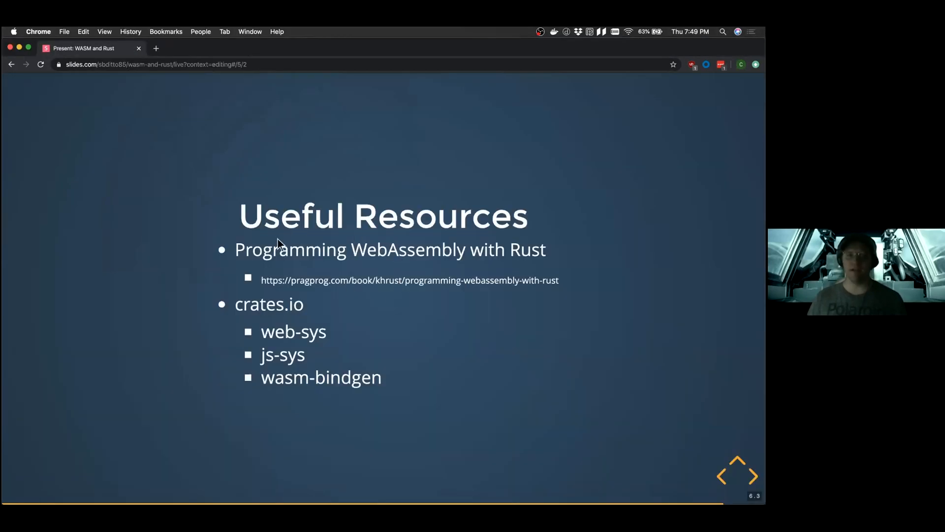
mouse_move(489, 286)
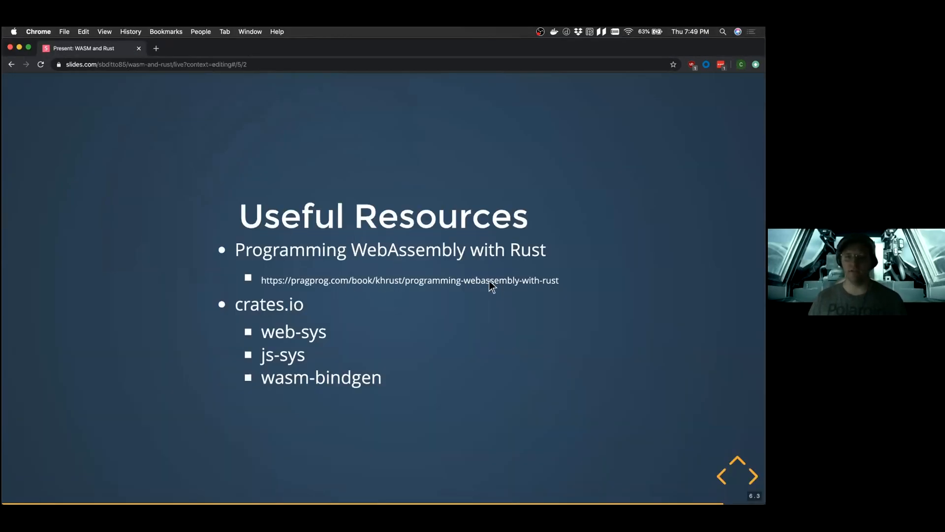
mouse_move(506, 256)
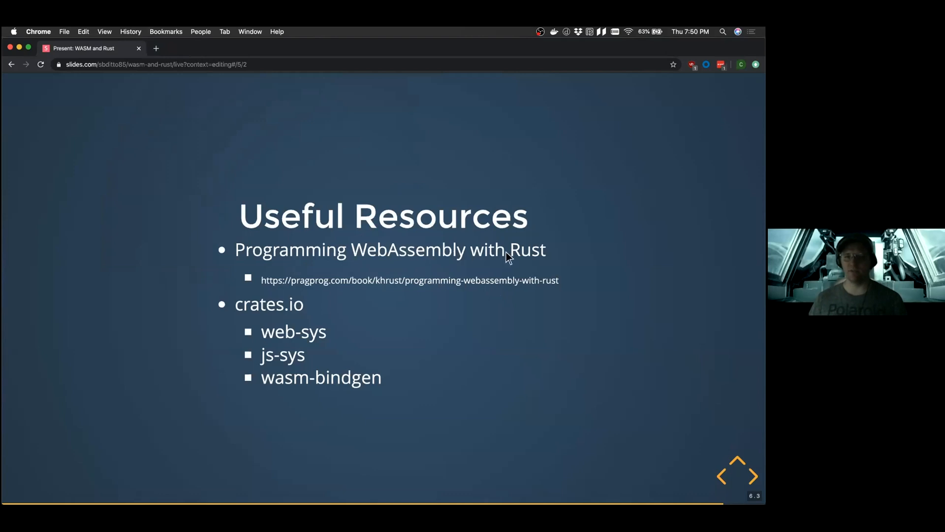
mouse_move(457, 304)
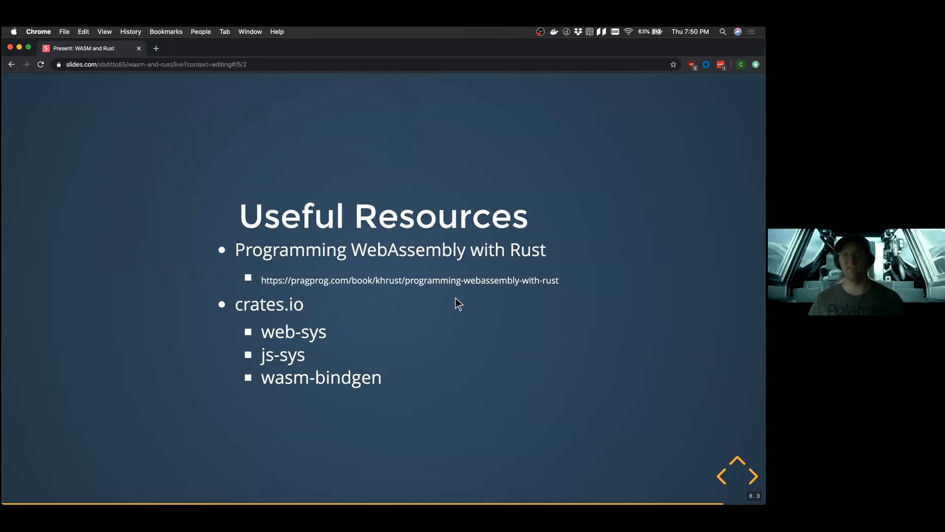
mouse_move(449, 287)
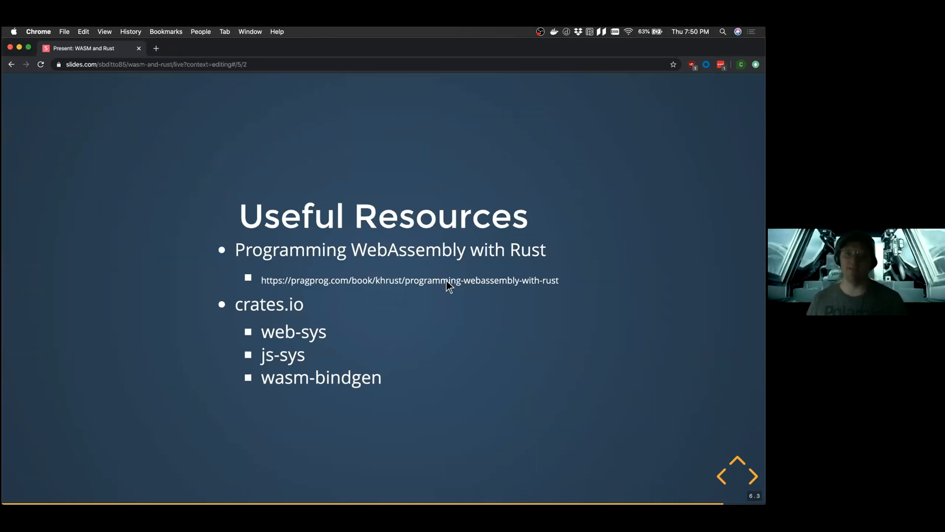
mouse_move(431, 283)
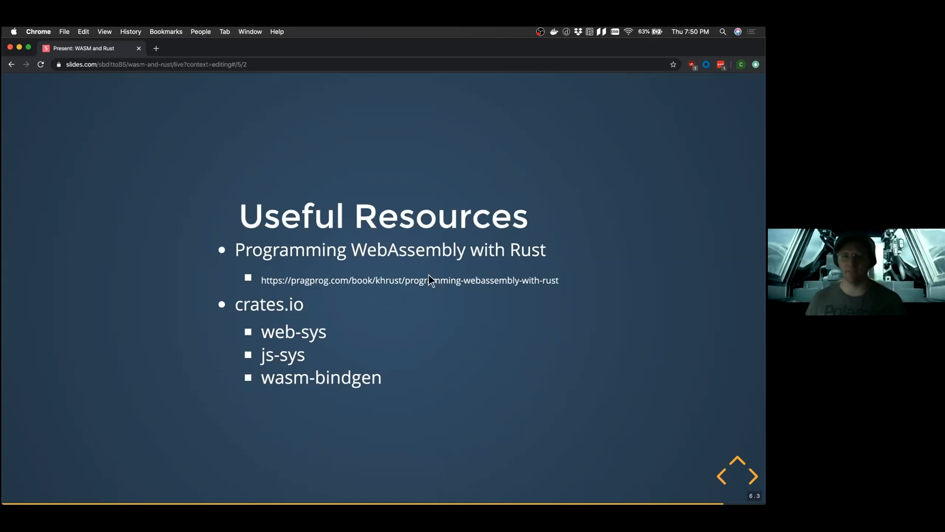
mouse_move(410, 209)
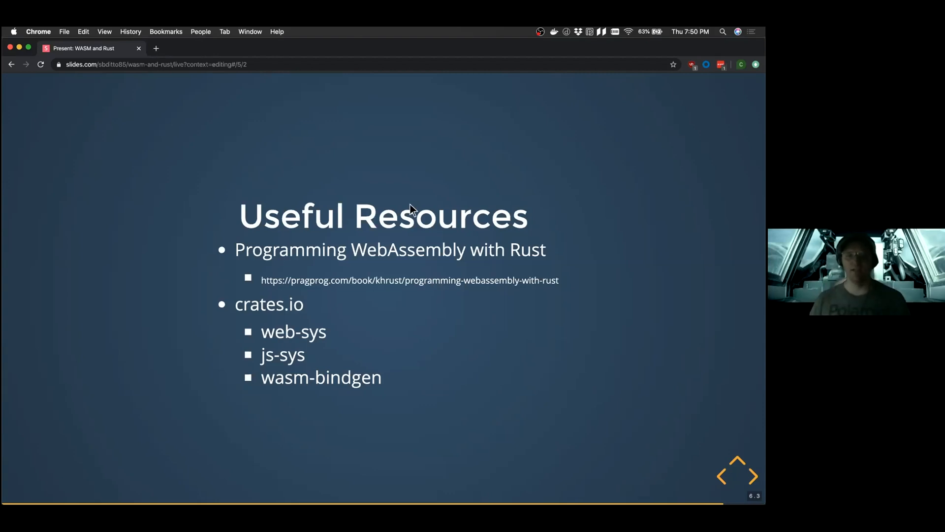
mouse_move(414, 296)
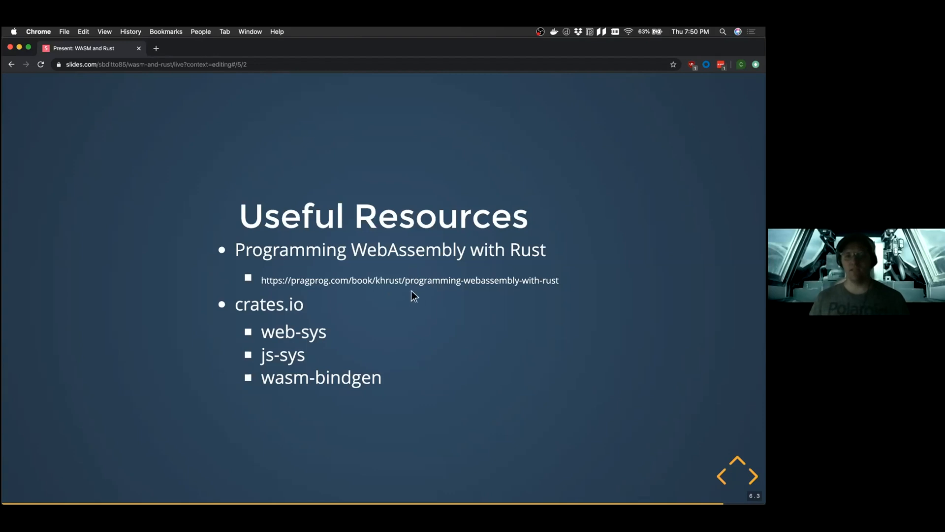
mouse_move(293, 333)
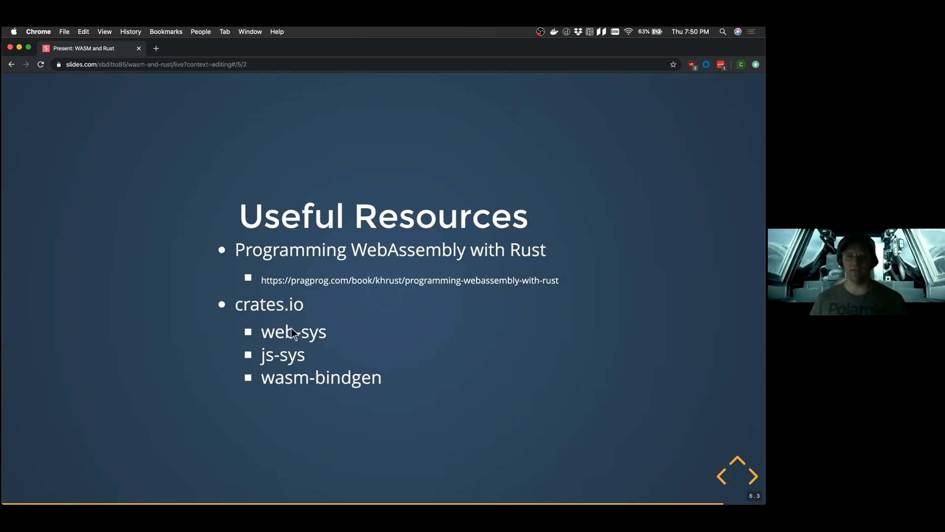
mouse_move(310, 356)
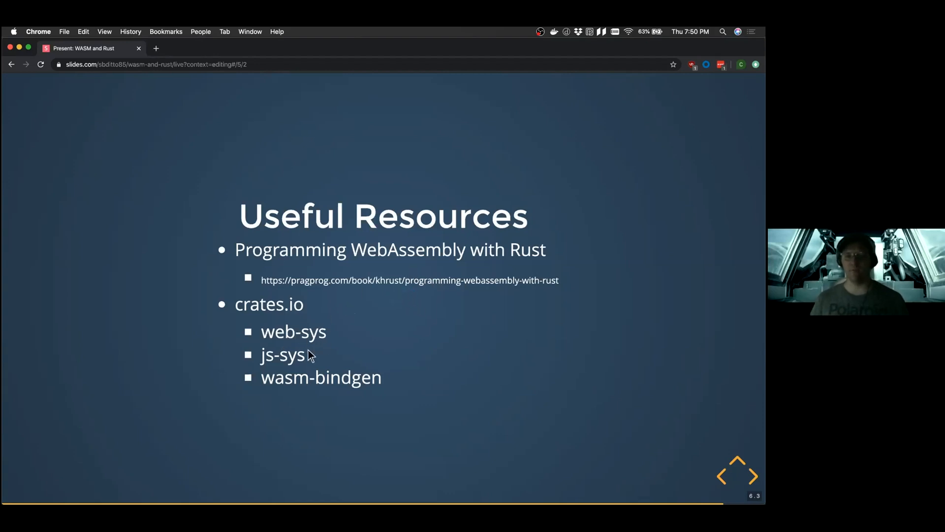
mouse_move(323, 370)
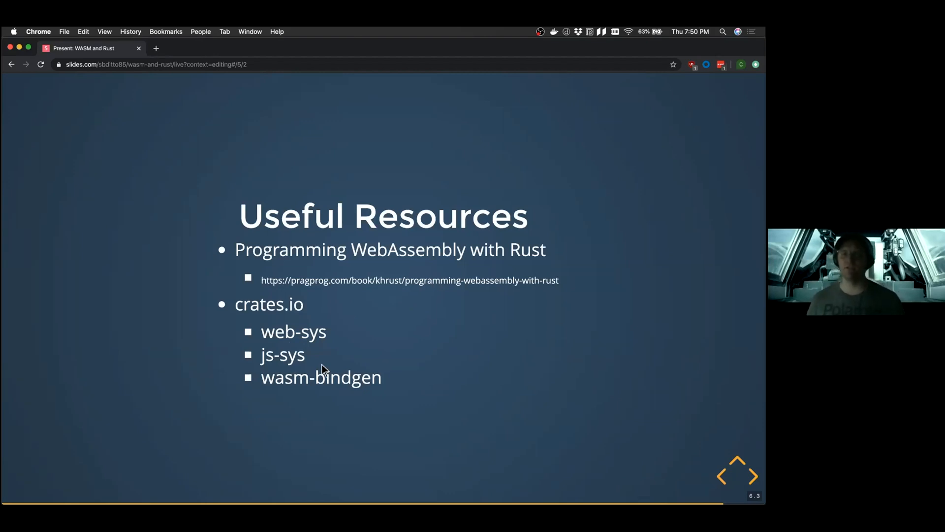
mouse_move(276, 336)
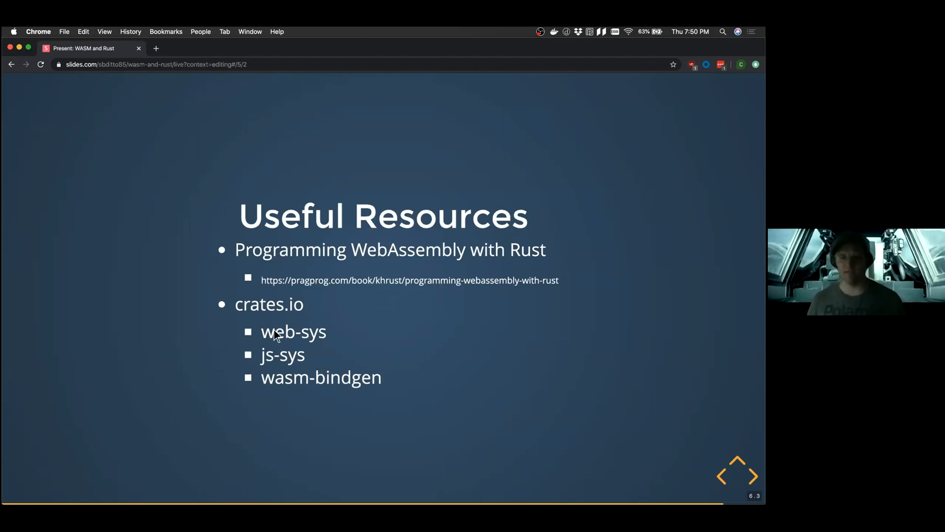
mouse_move(286, 320)
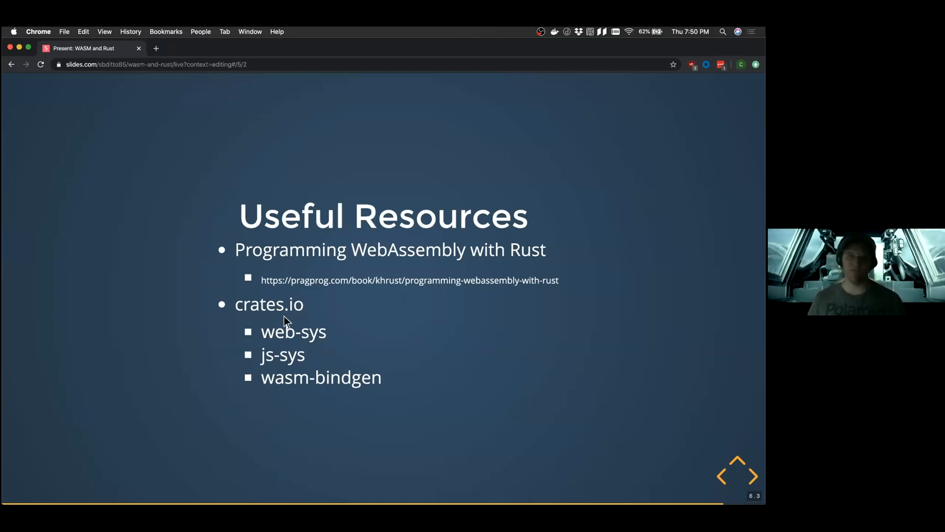
mouse_move(349, 326)
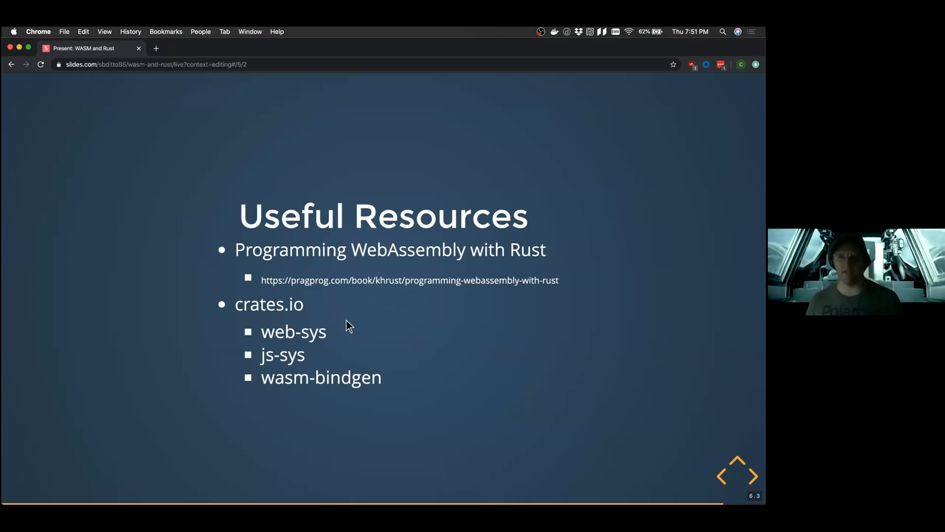
mouse_move(351, 330)
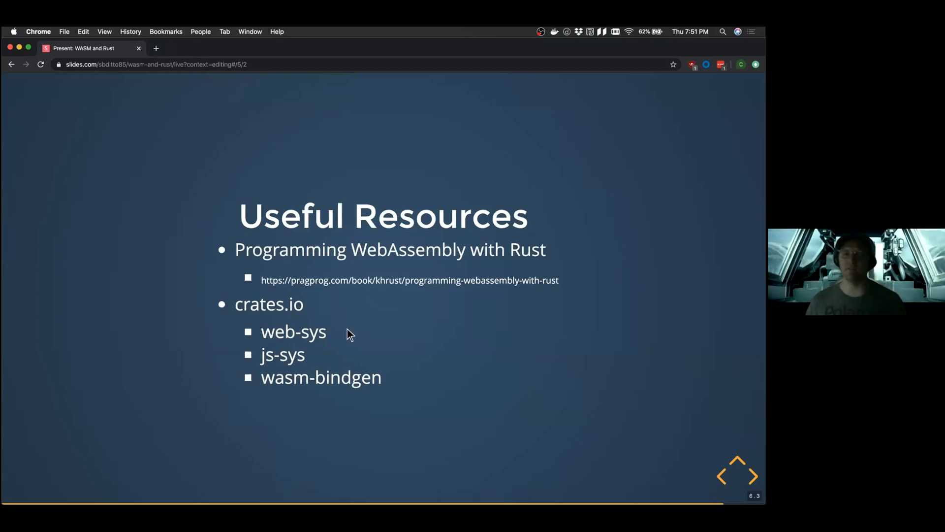
mouse_move(355, 252)
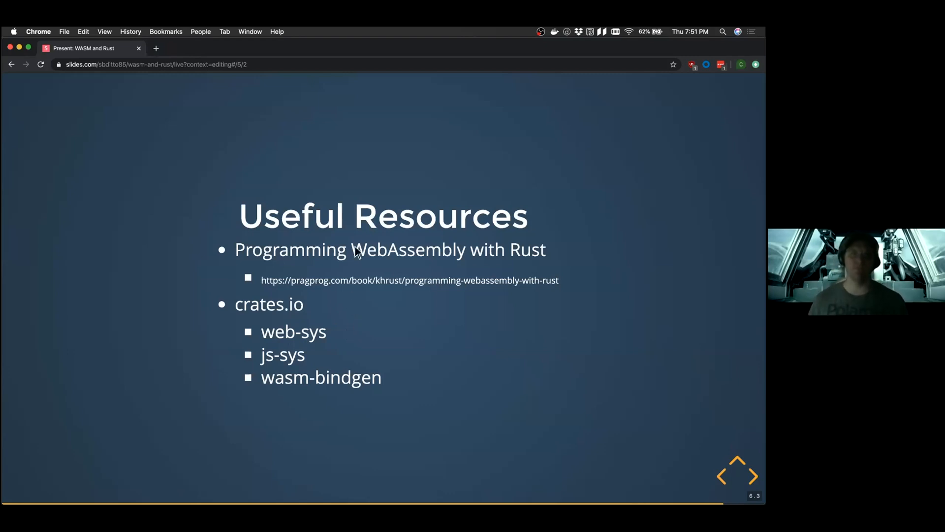